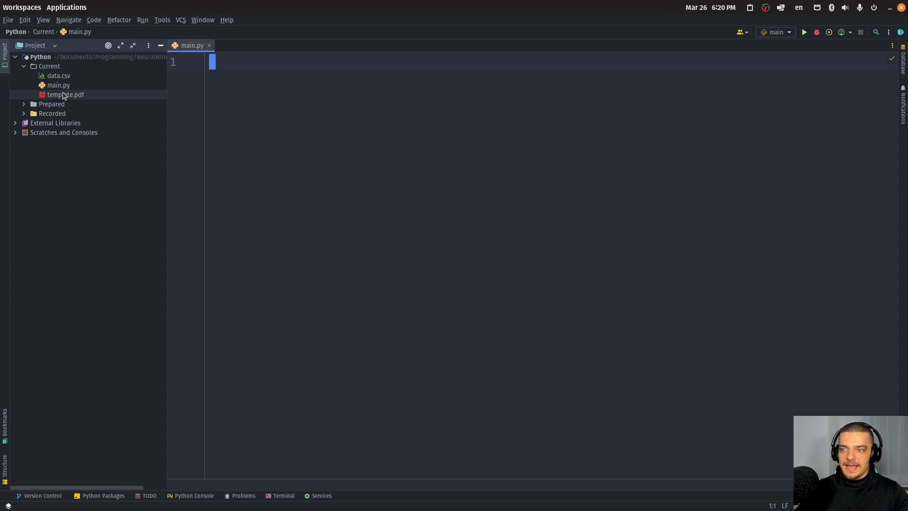
Show template.pdf in the file manager and open it in the Okular PDF viewer.
right_click(65, 95)
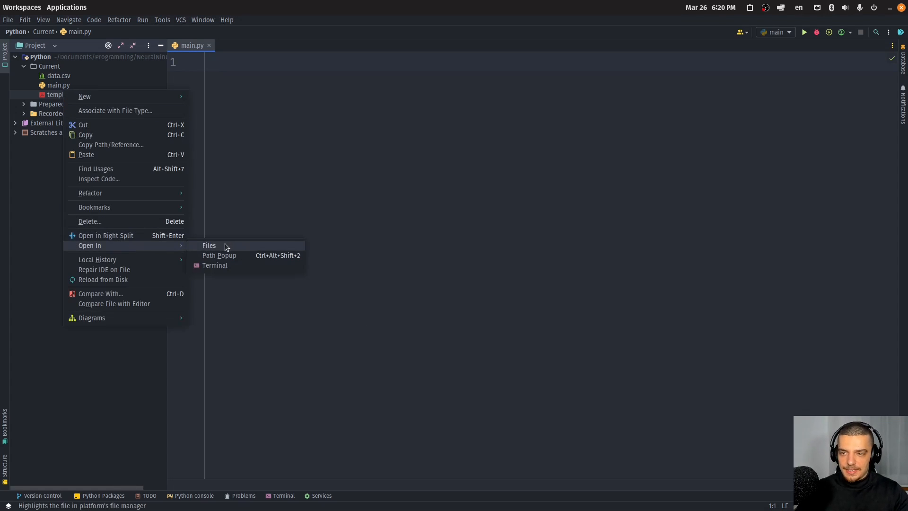
click(208, 245)
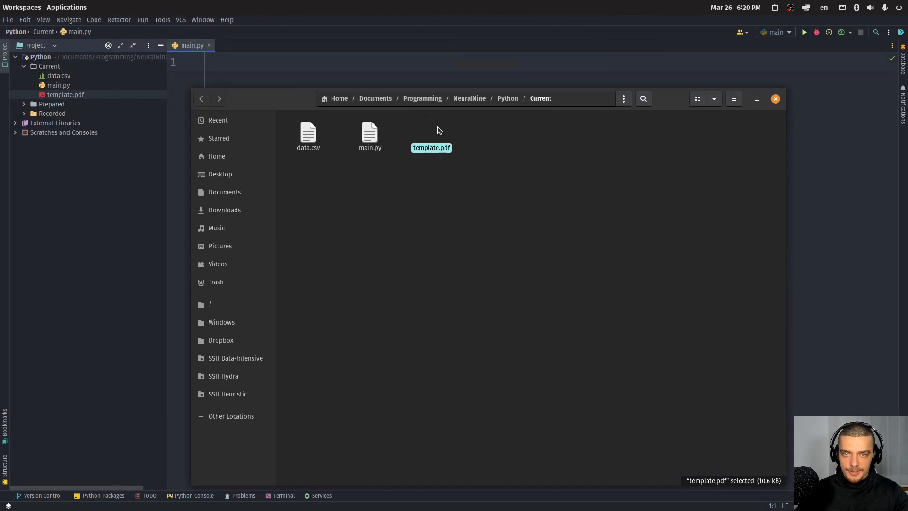
double_click(431, 137)
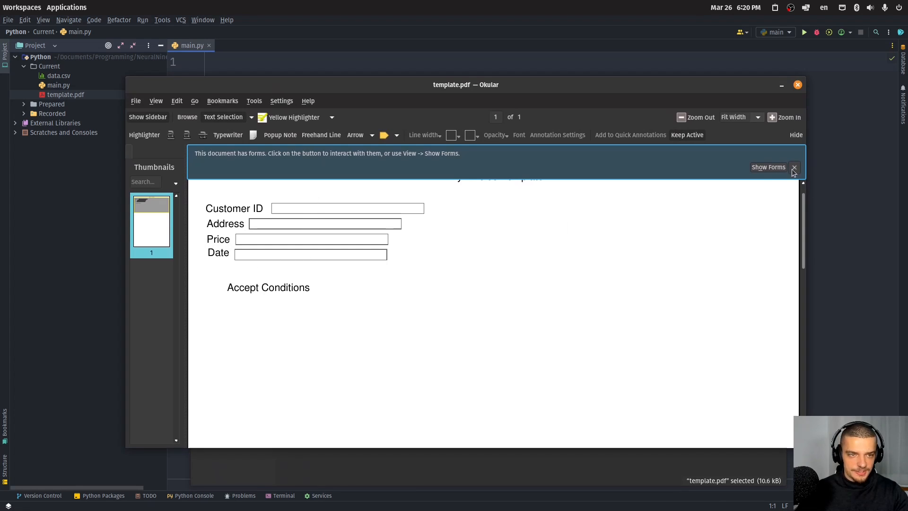
Enable Show Forms and enter ID1, Some Address, 500, 2019-02-10, ticking Accept Conditions.
click(768, 166)
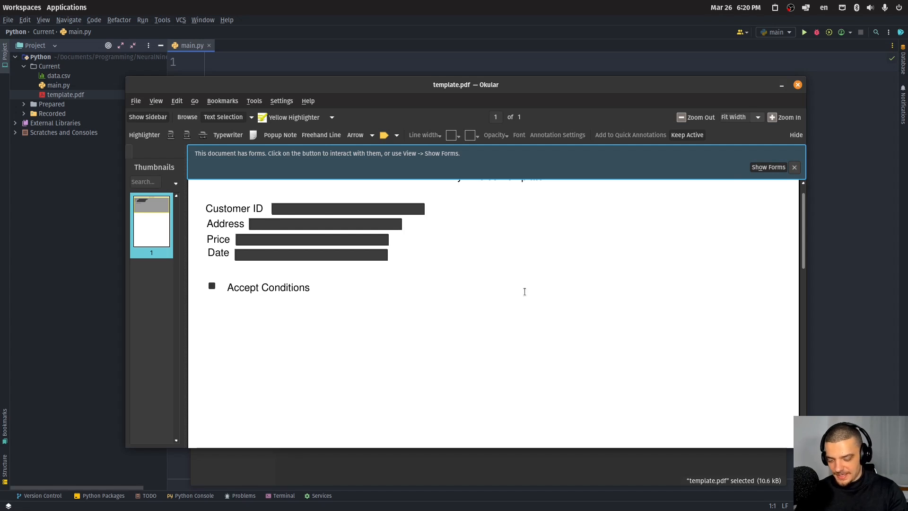
text(ID1)
text(S)
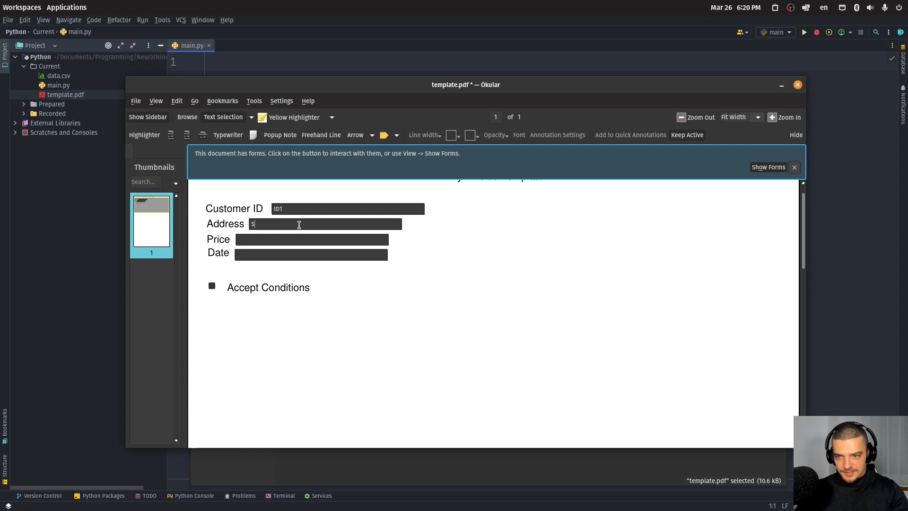
text(ome Address)
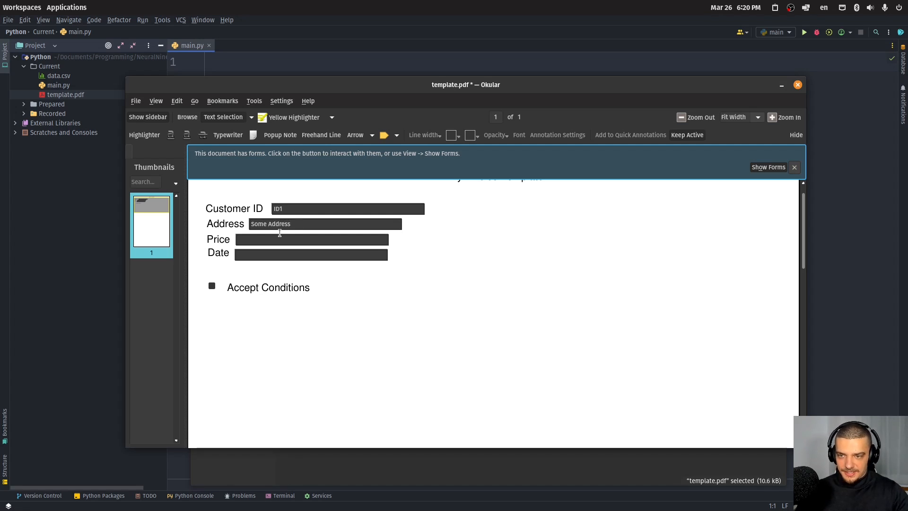
text(500)
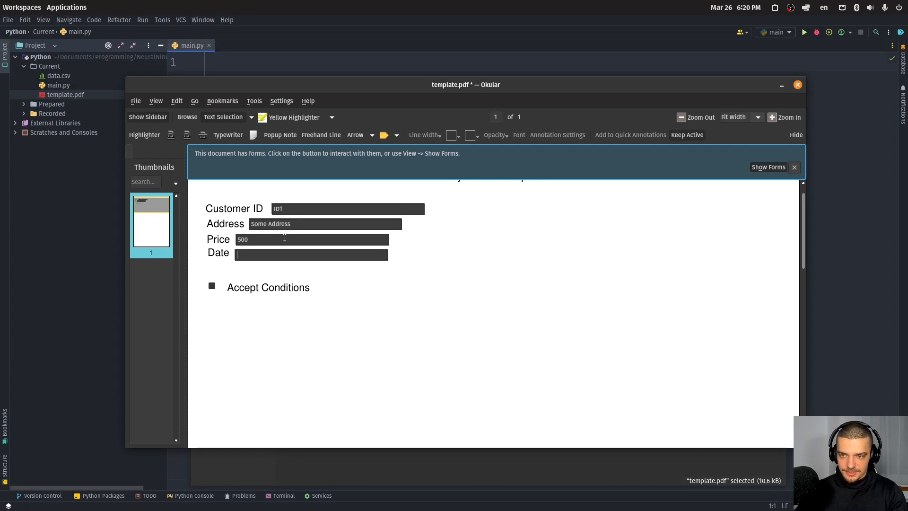
text(2019-02-)
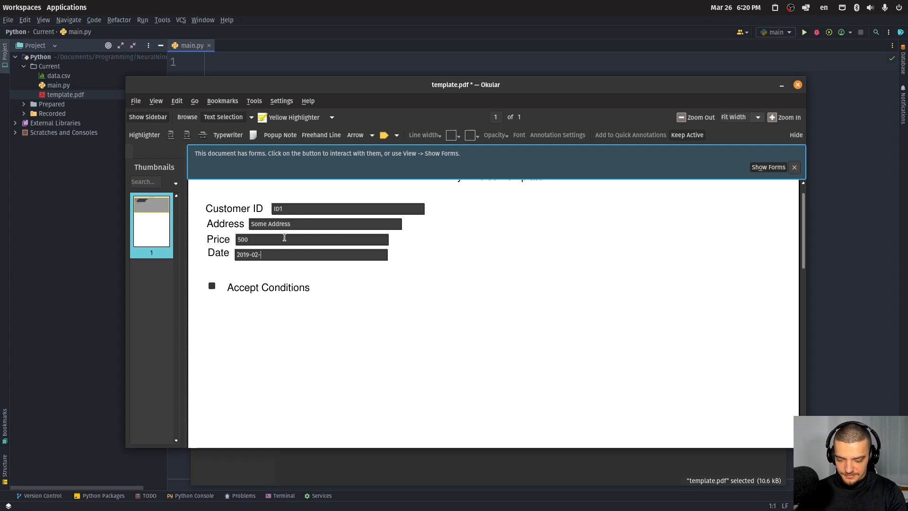
text(10)
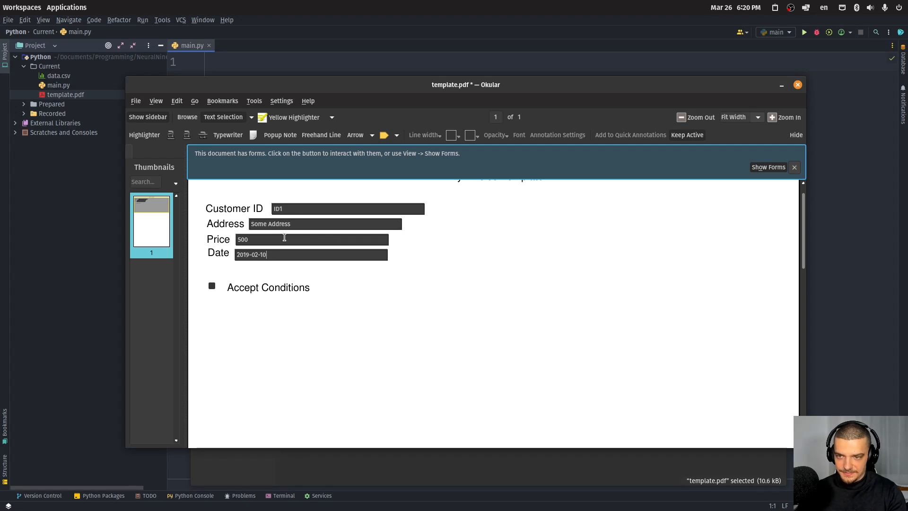
click(211, 285)
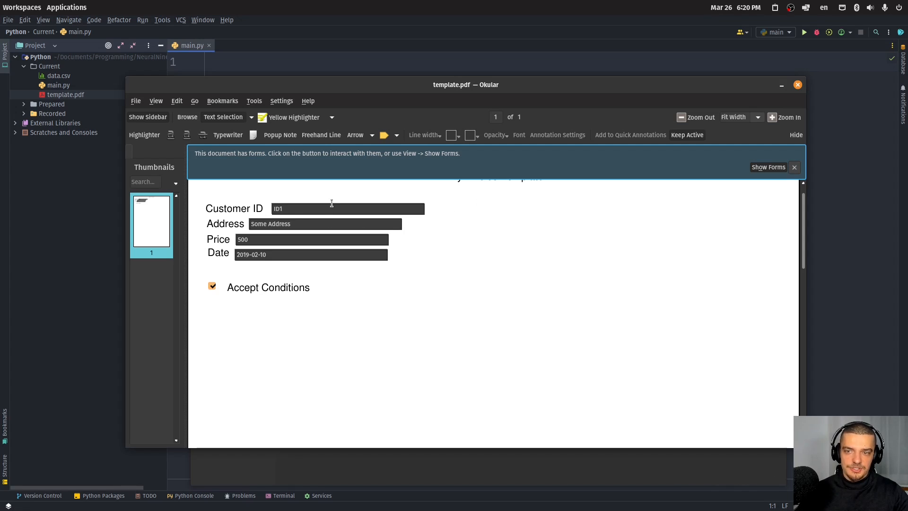
mouse_move(323, 209)
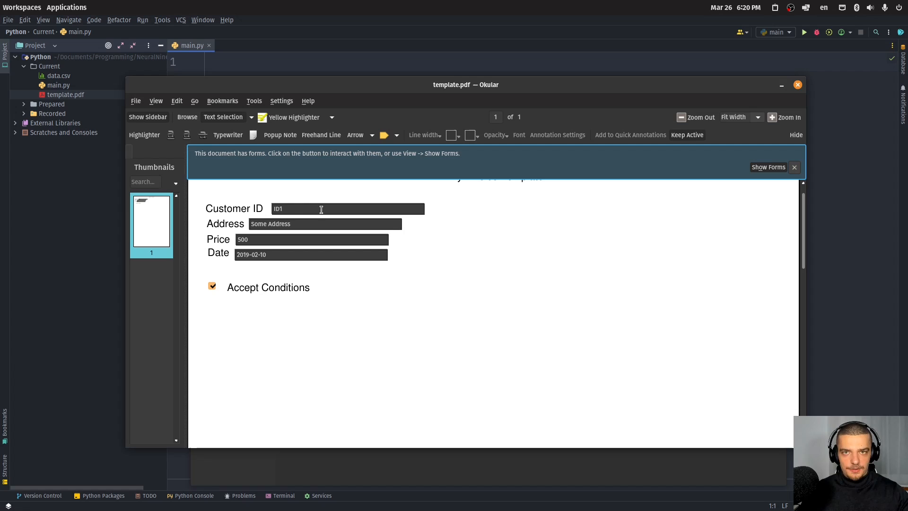
mouse_move(340, 359)
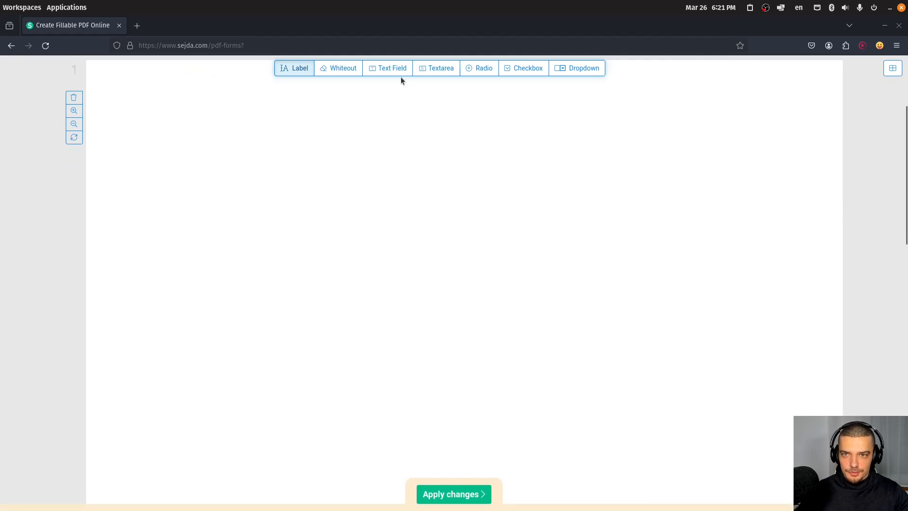
Place text fields on the page and check the top field's Field name setting.
click(391, 68)
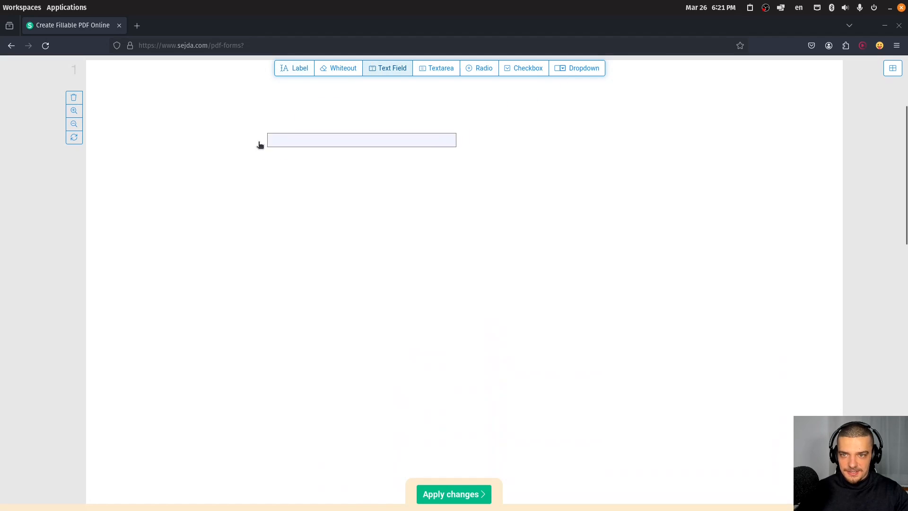
click(360, 140)
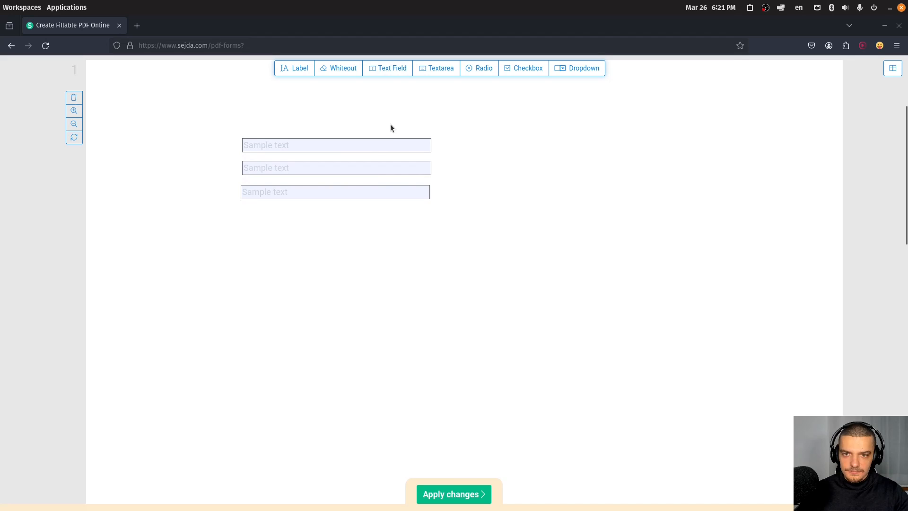
click(336, 145)
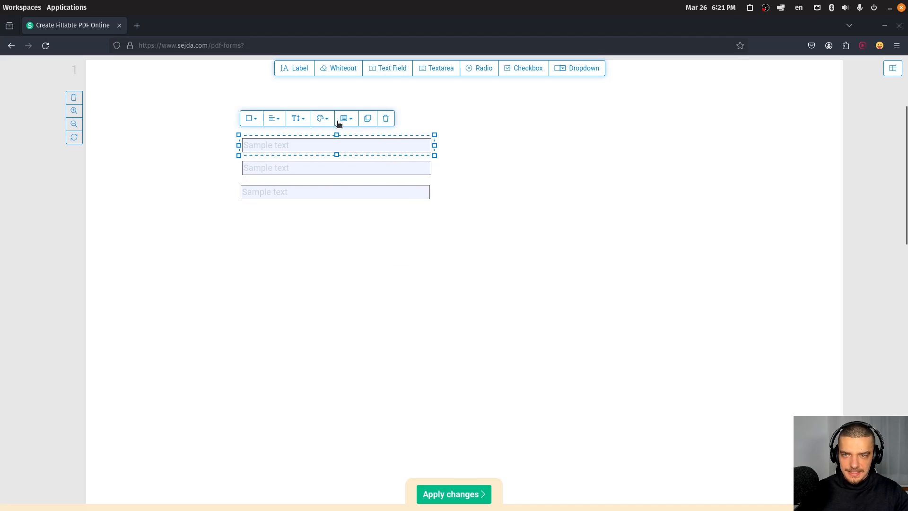
click(343, 118)
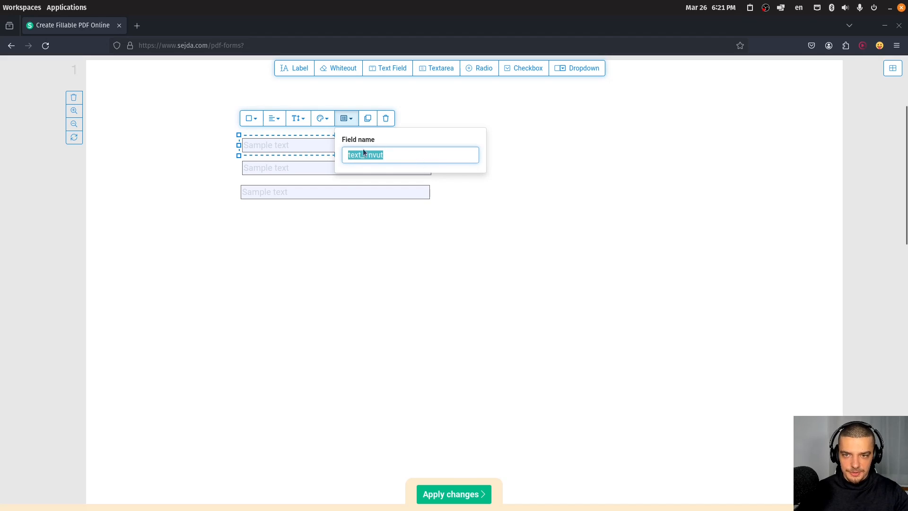
click(401, 128)
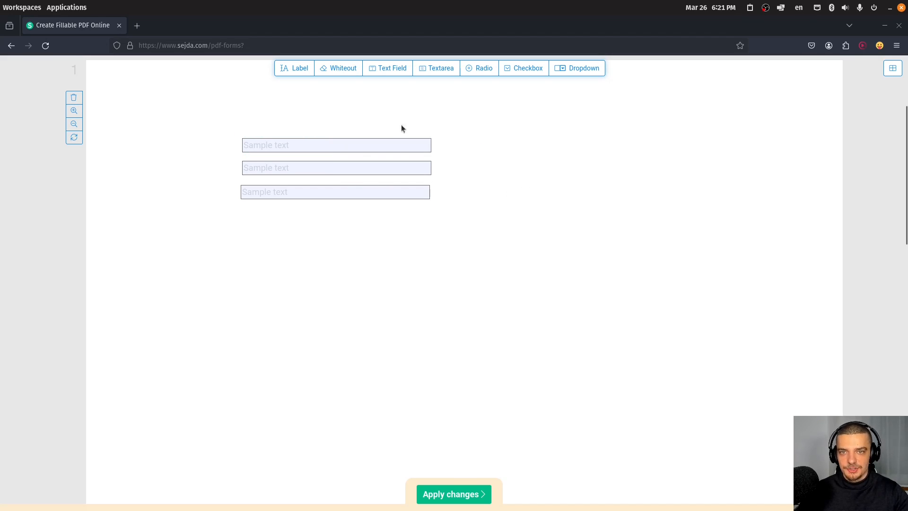
Add a checkbox below the text fields and view its Field name setting.
click(526, 68)
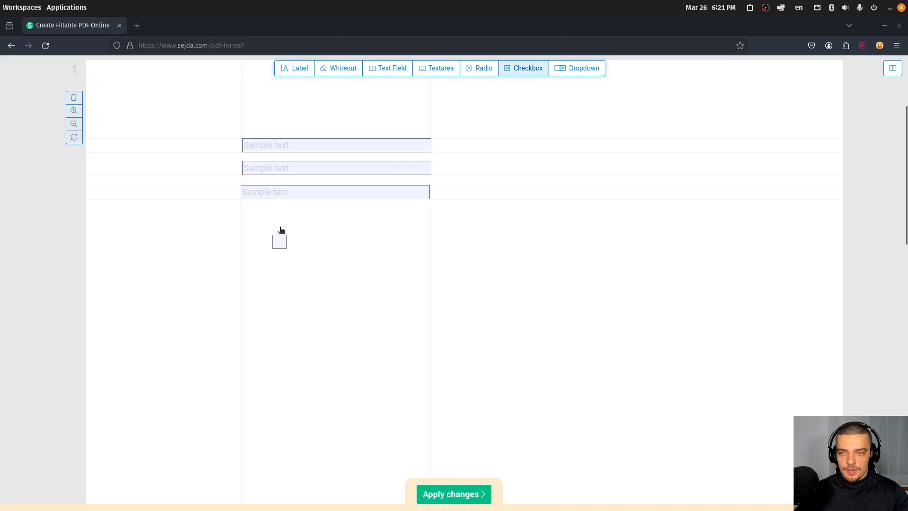
click(278, 240)
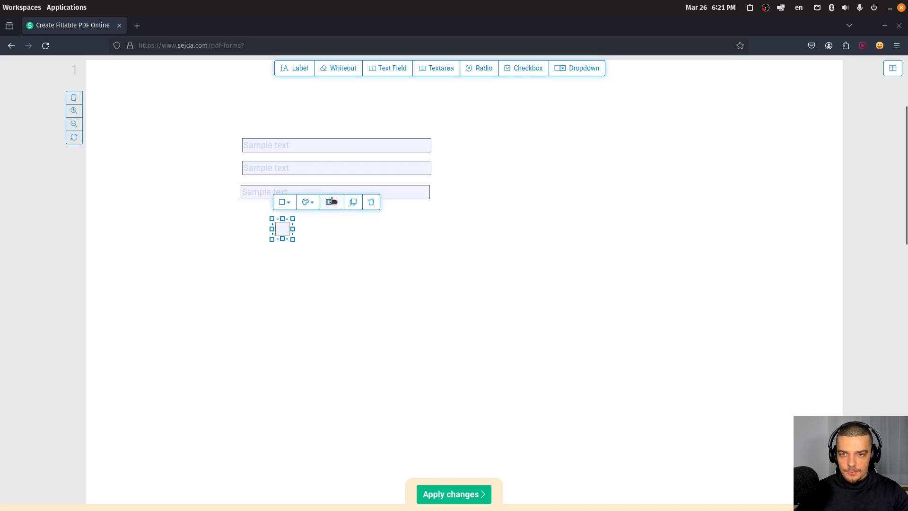
click(328, 202)
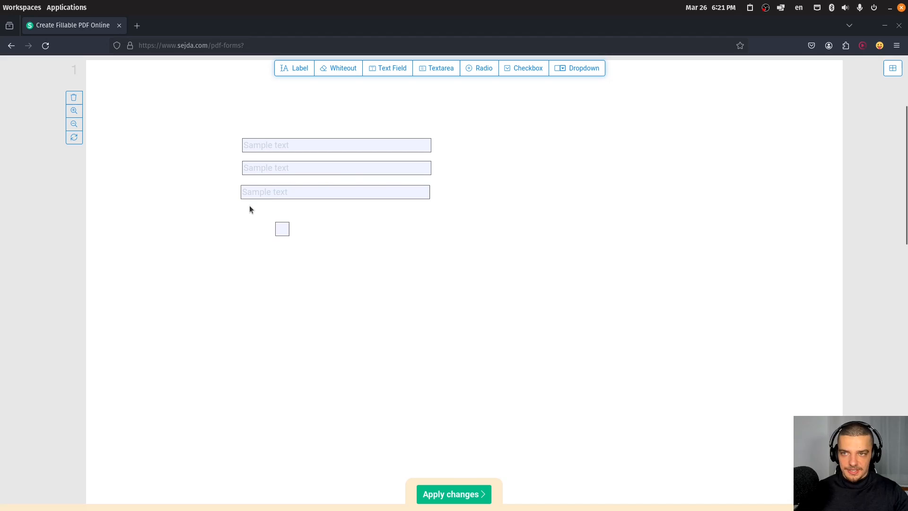
mouse_move(885, 29)
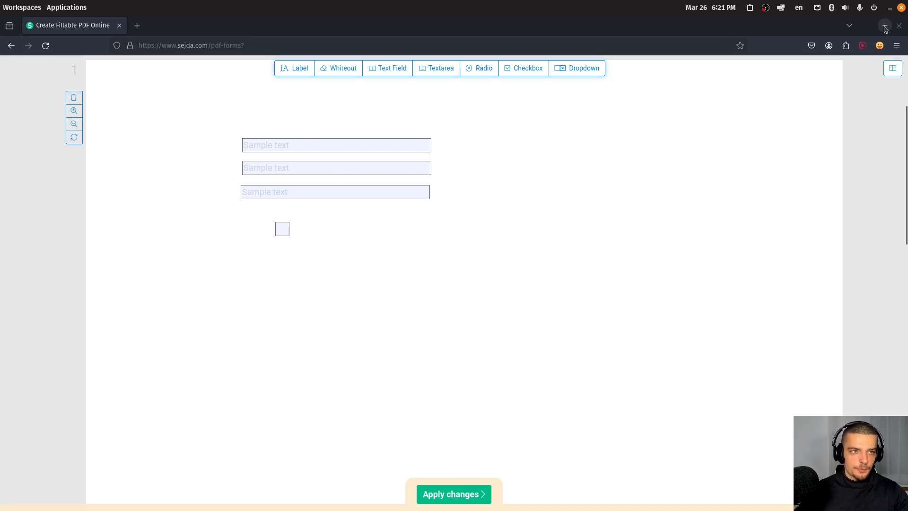
mouse_move(885, 26)
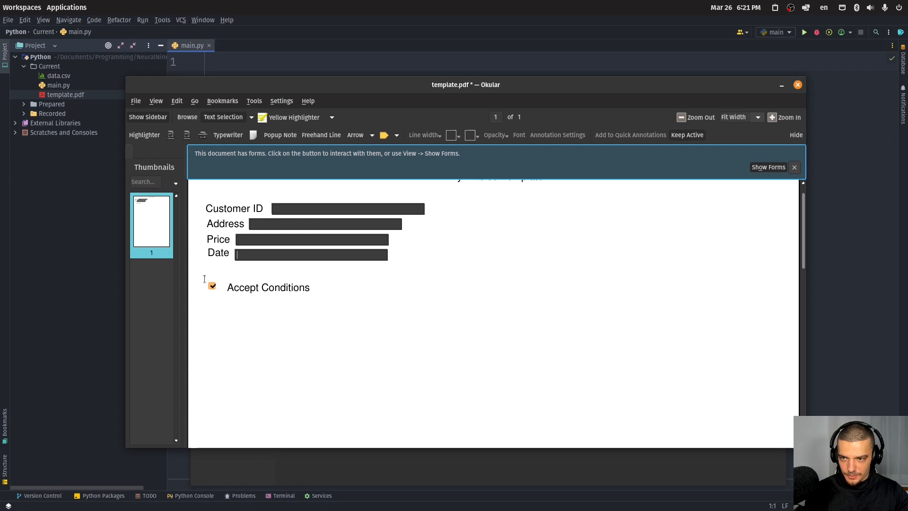
Revisit the ticked Accept Conditions box in Okular before closing the viewer.
click(211, 285)
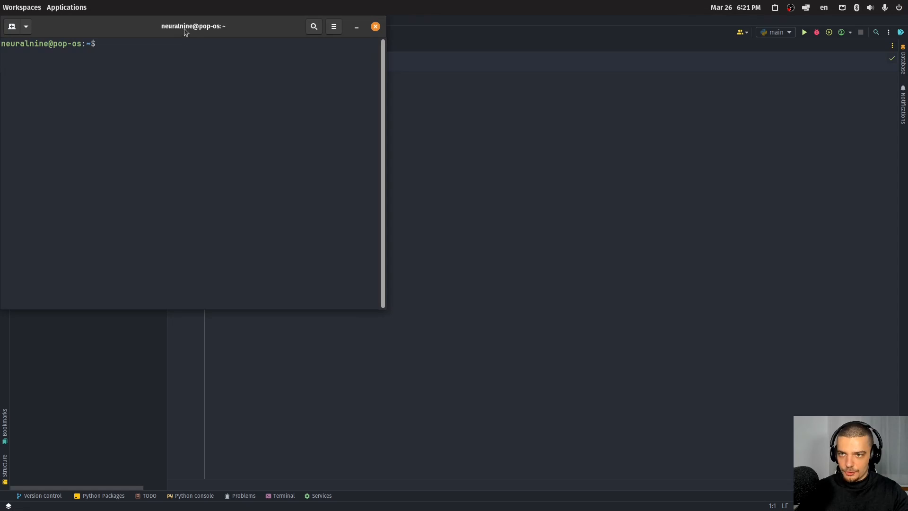
Run pip3 install fillpdf in the terminal.
text(pip)
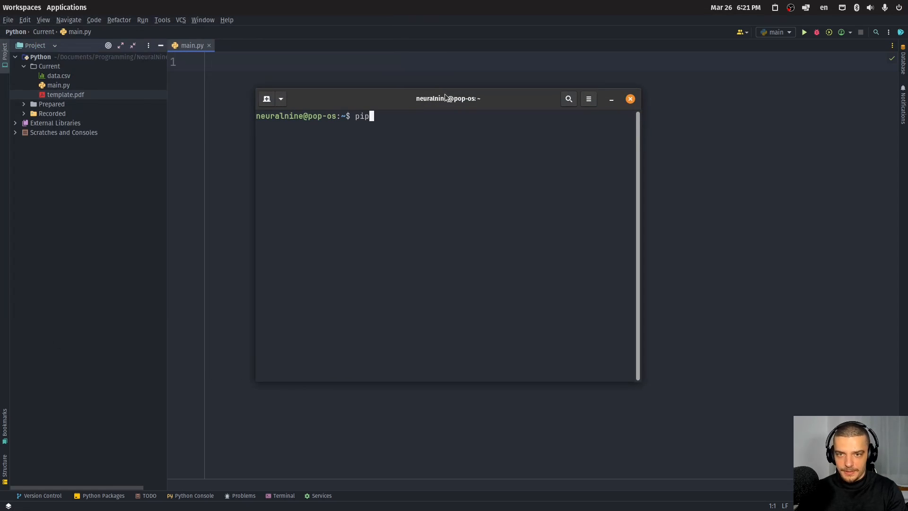
text(3 install fillpd)
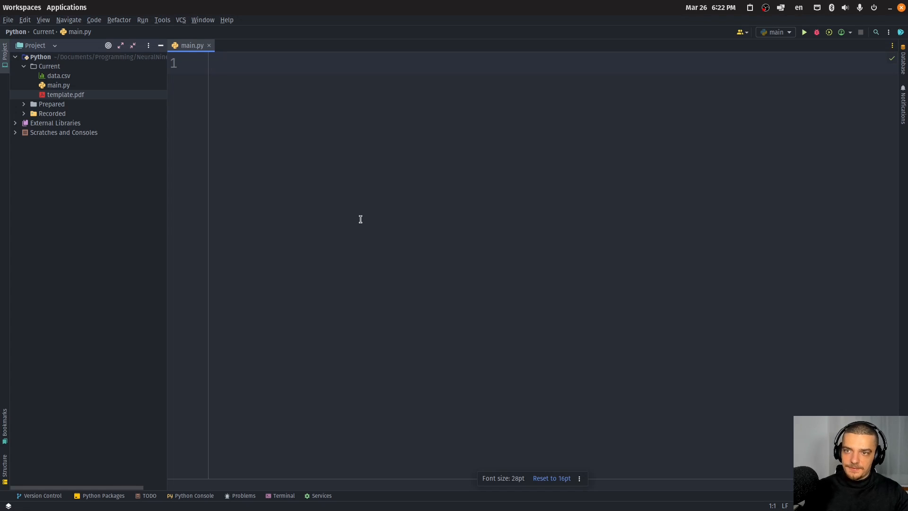
mouse_move(334, 213)
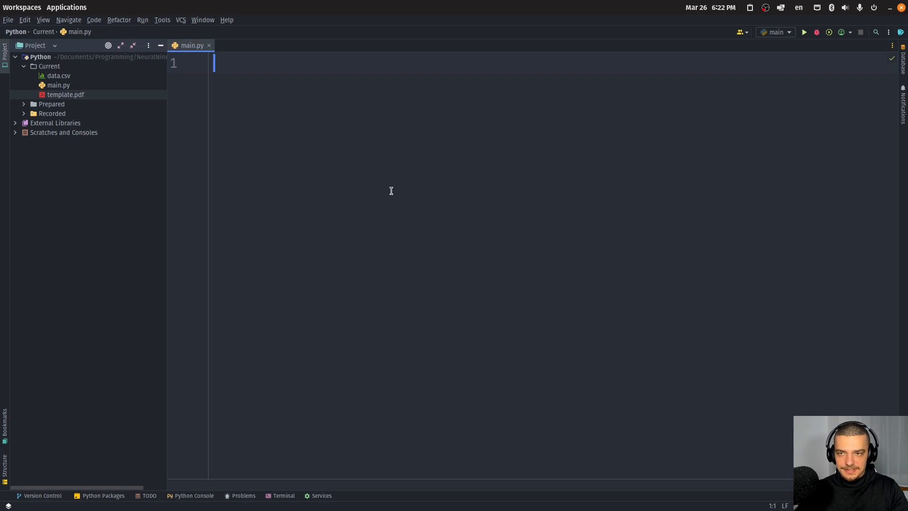
Import fillpdf and datetime, set form_fields = fillpdfs.get_form_fields('template.pdf') and print it.
text(import datetime)
text(from fillpdf import fillpdfs)
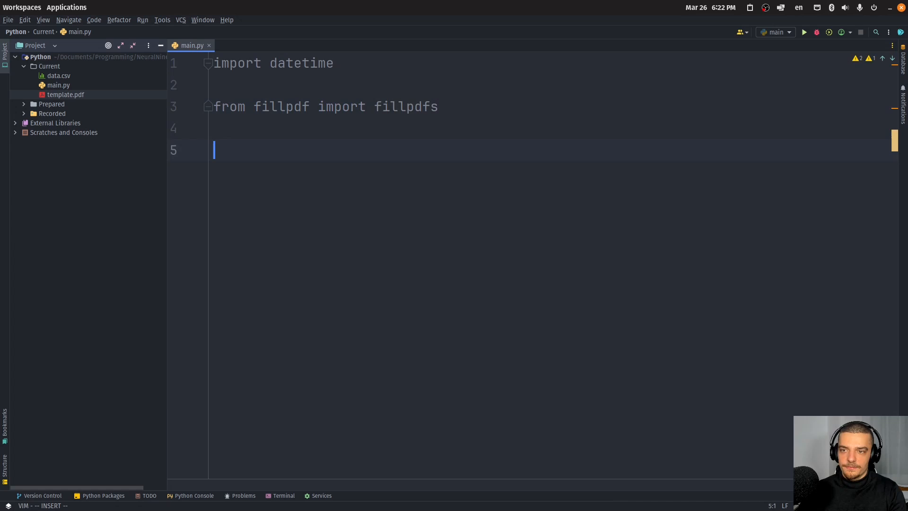
text(form_fi)
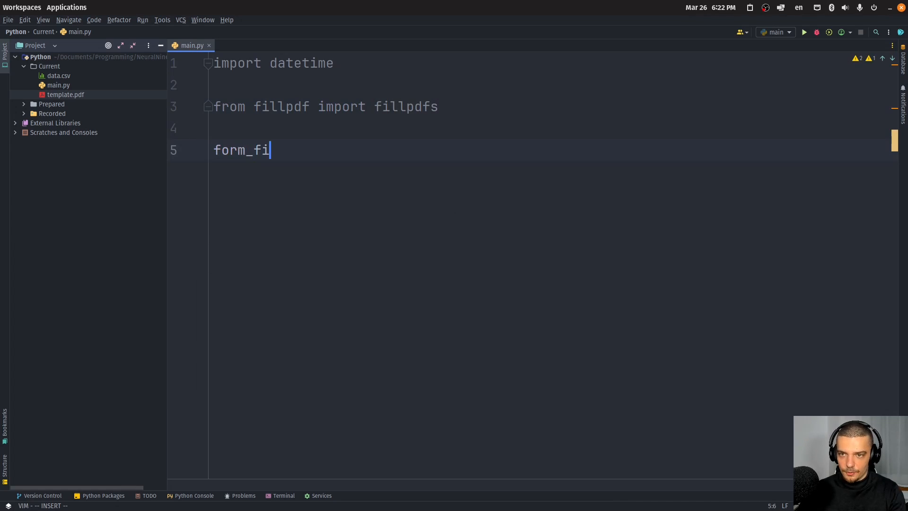
text(elds =)
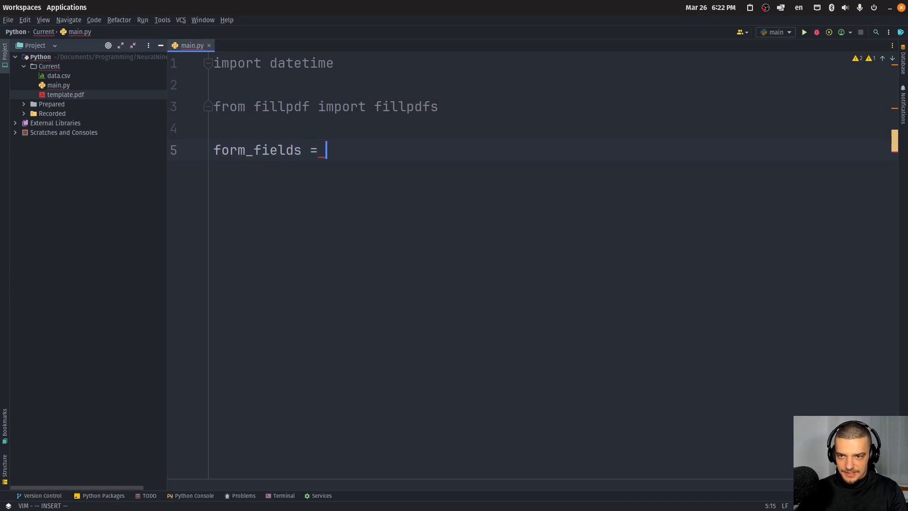
text(fillpdfs.get_form_fields(')
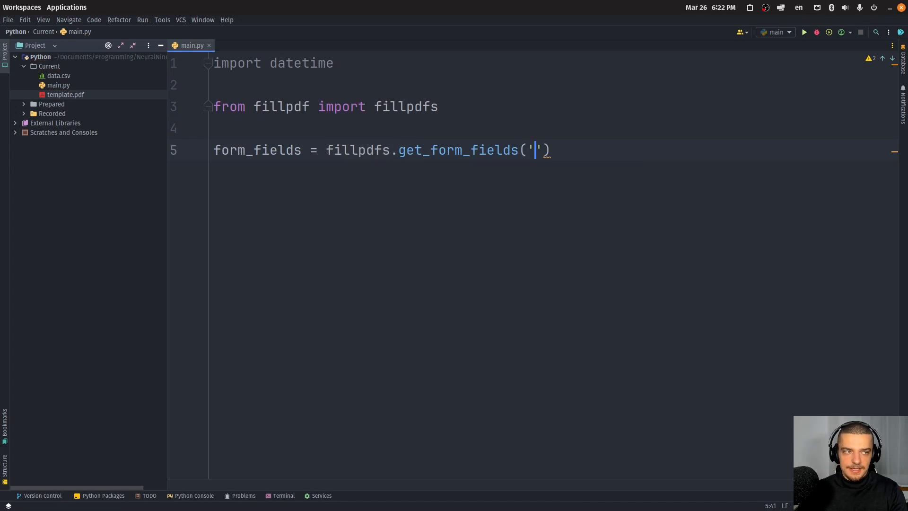
text(template.pdf)
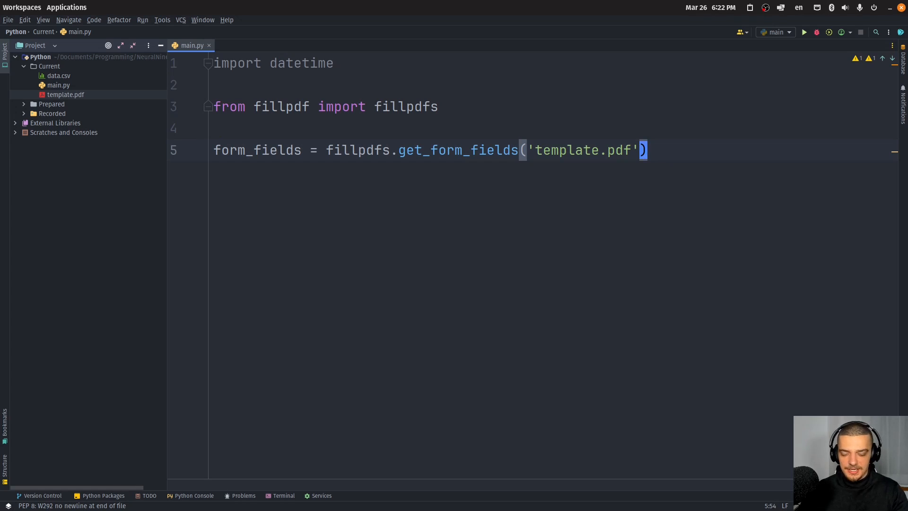
text(print(b)
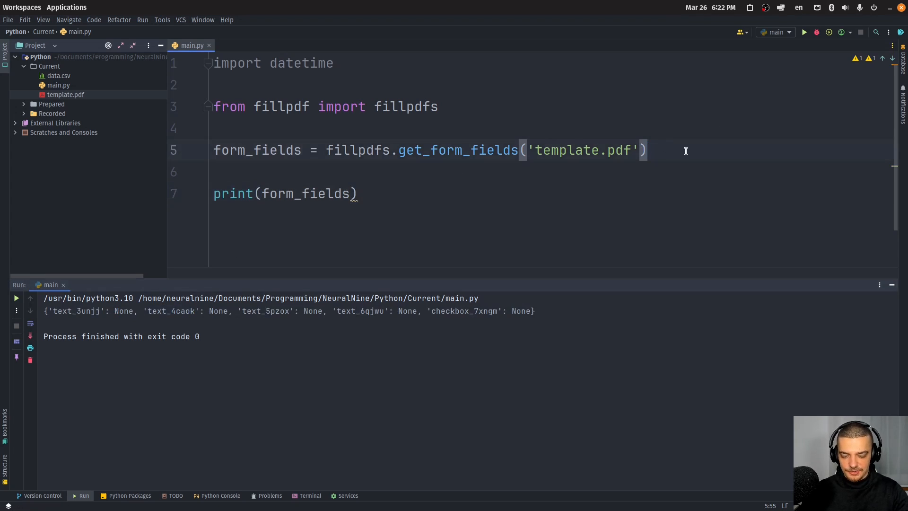
Wrap the call as list(...keys()) and select the printed list of five field names.
text(.keys)
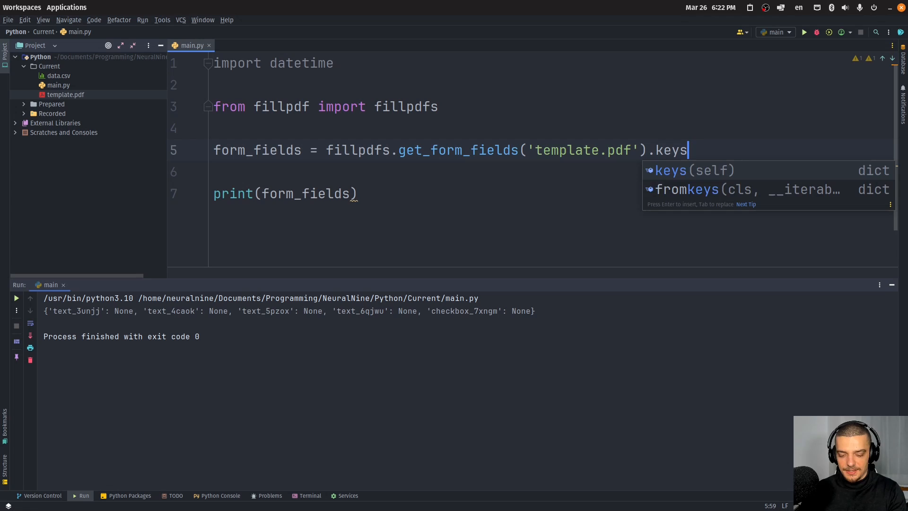
text(())
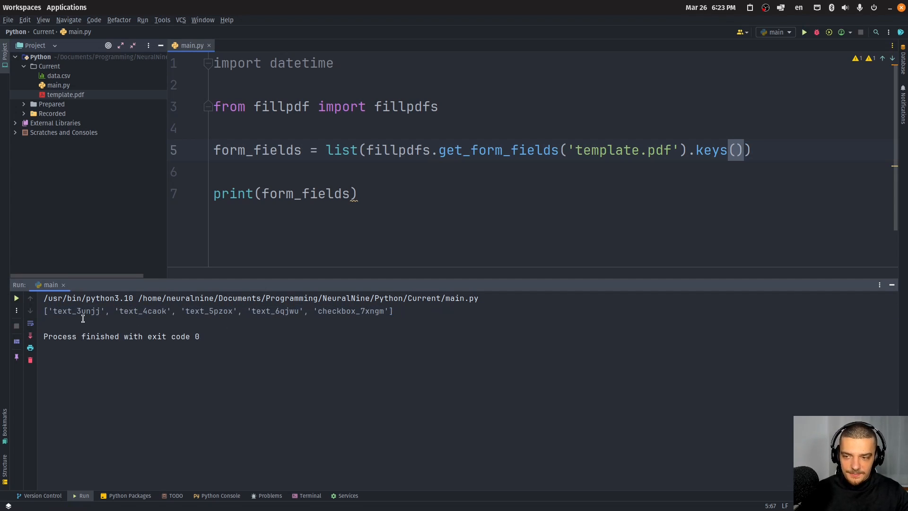
double_click(76, 311)
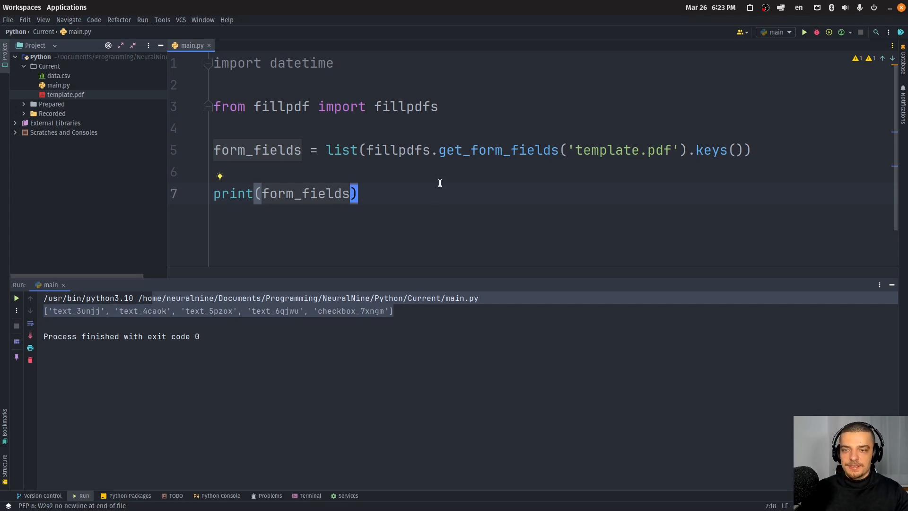
Define customer_id = 'ID1', address = 'My Street...', price = '500'.
text(customer_id =)
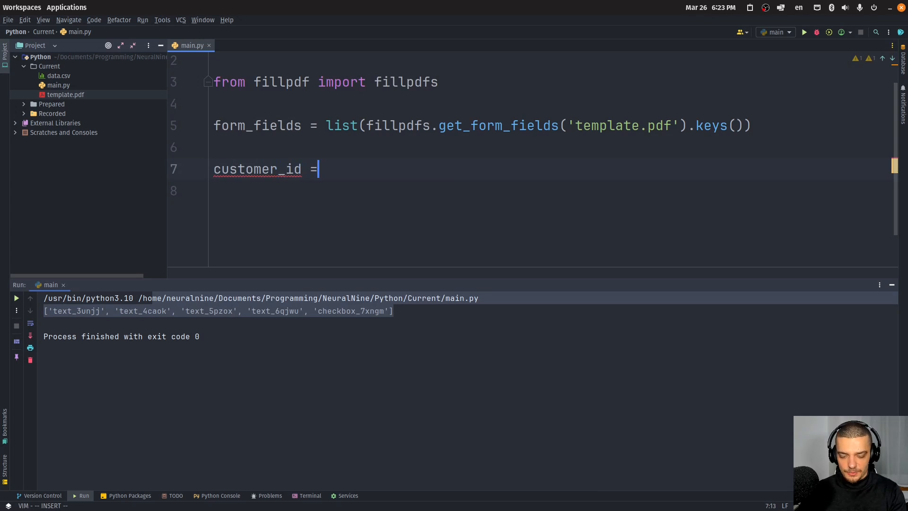
text('ID1')
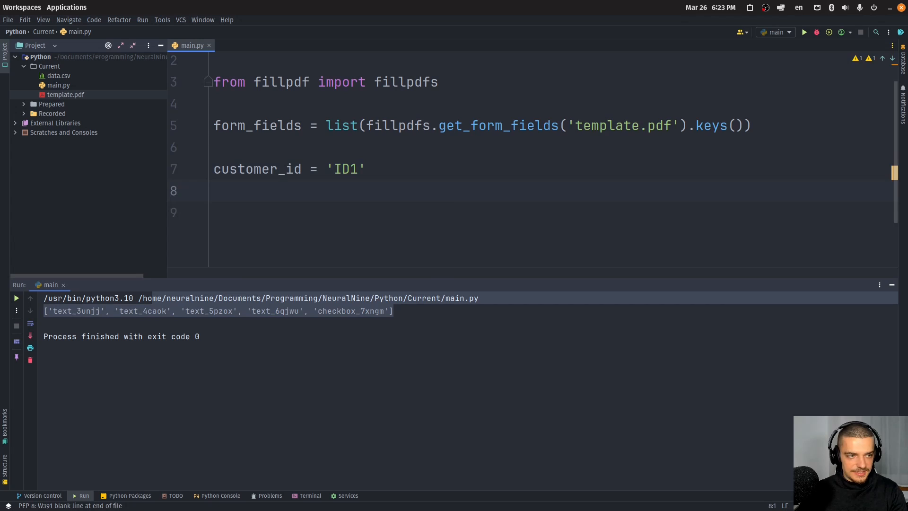
text(address =)
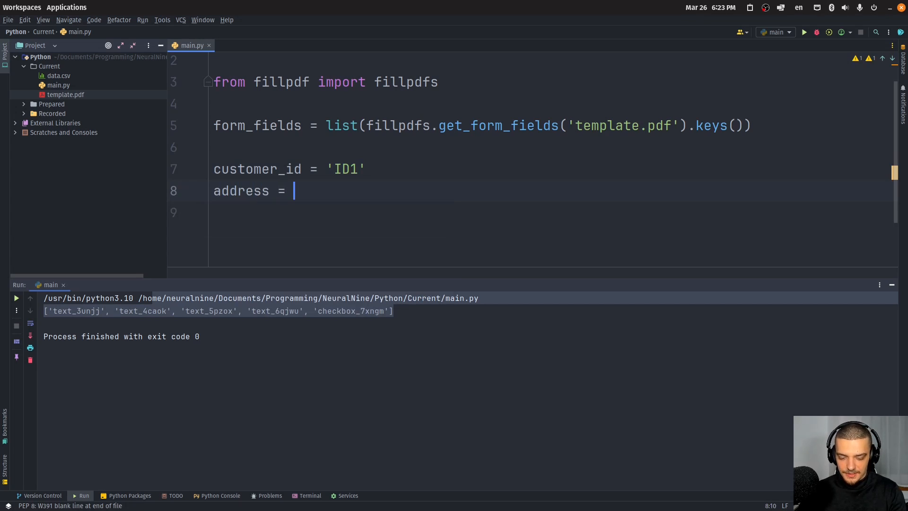
text('My Street 20)
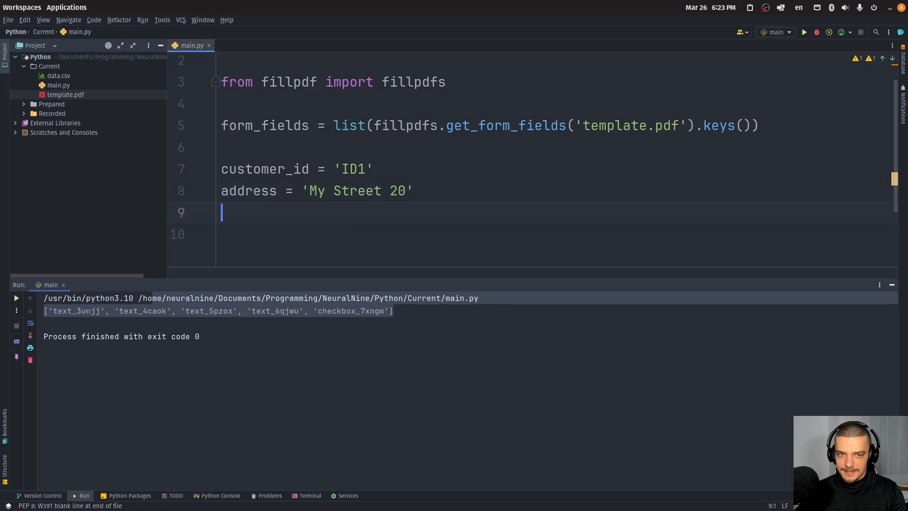
text(price =)
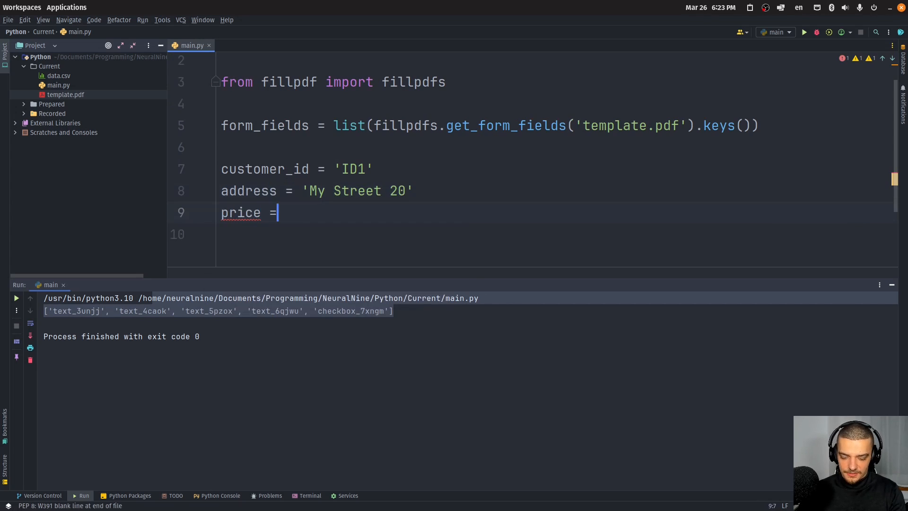
text('500')
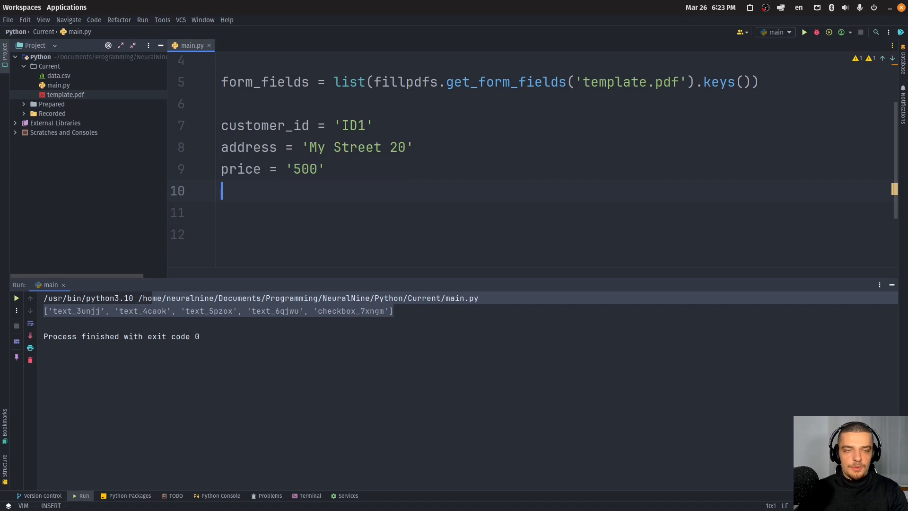
Add date = datetime.today() and accept = '', checking the checkbox value in Sejda.
text(date = datetime.datetime)
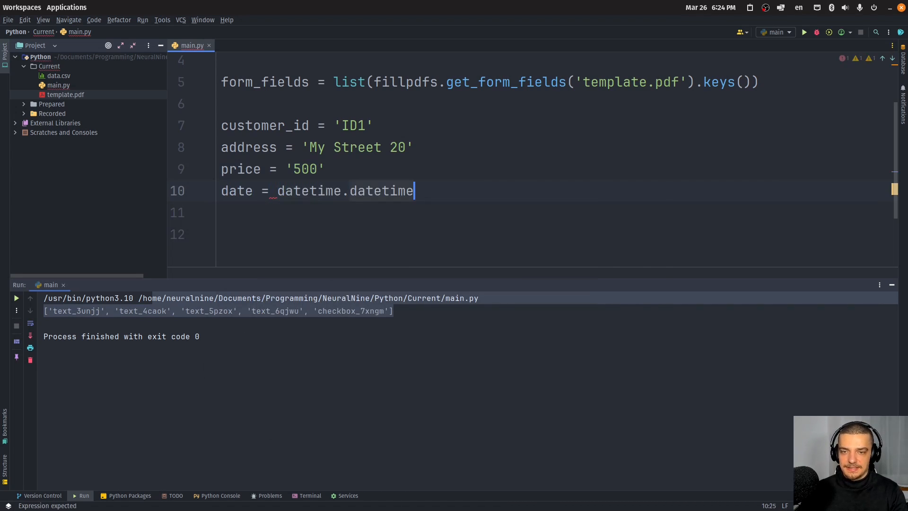
text(.today())
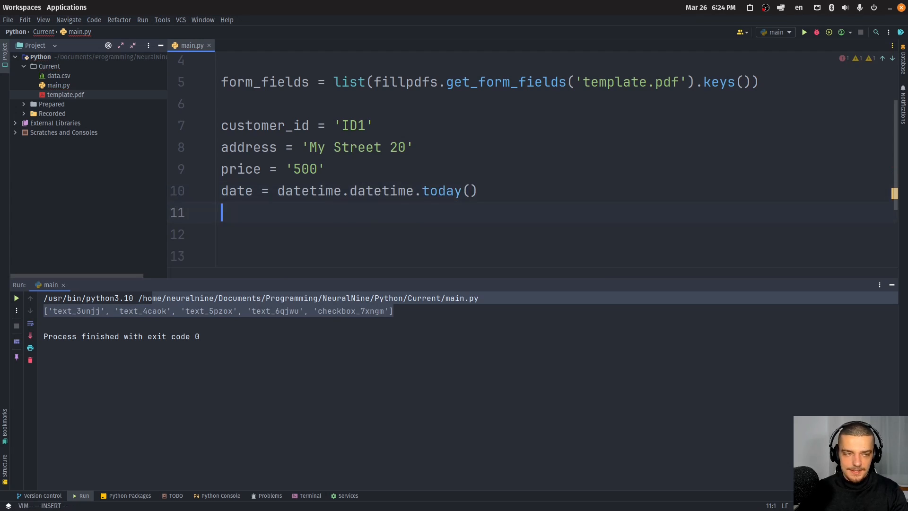
text(accept)
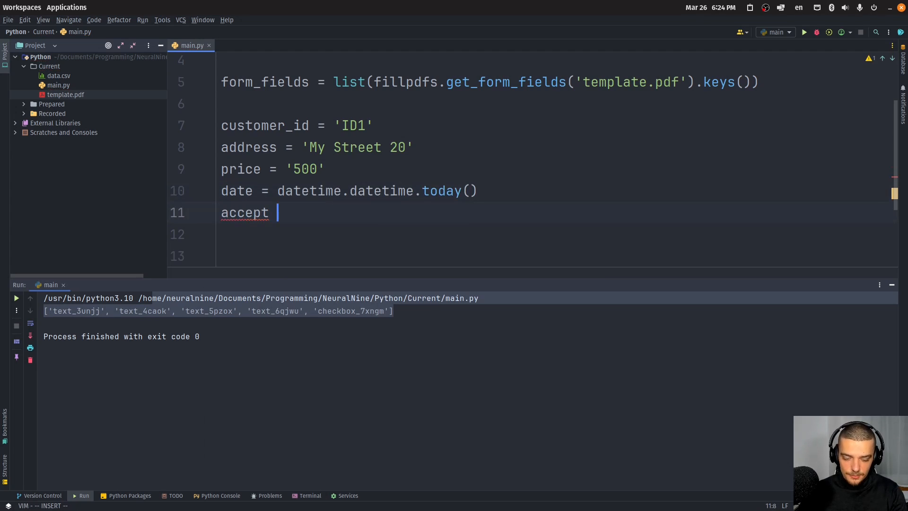
text(= '')
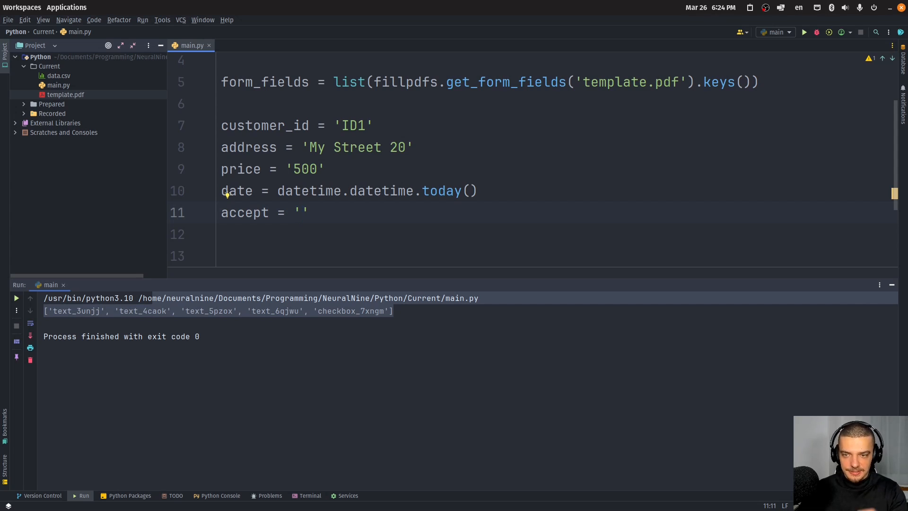
click(363, 494)
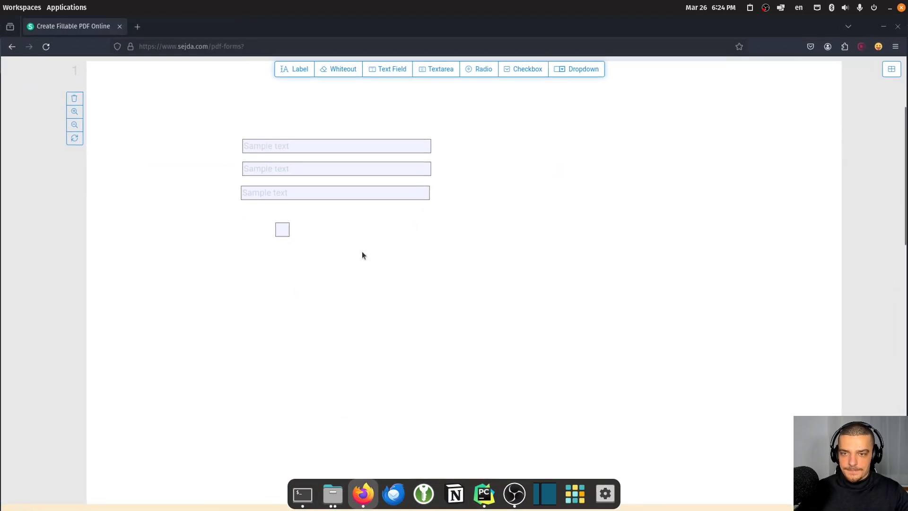
click(282, 229)
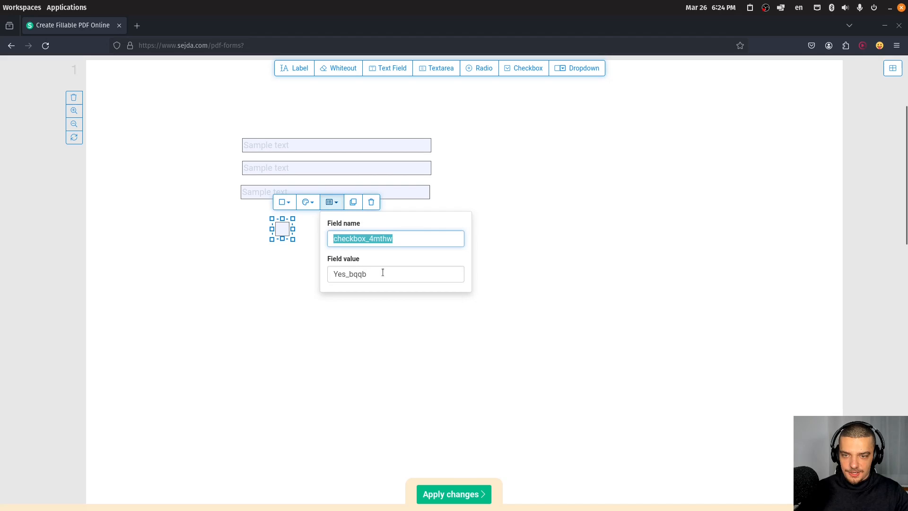
click(300, 299)
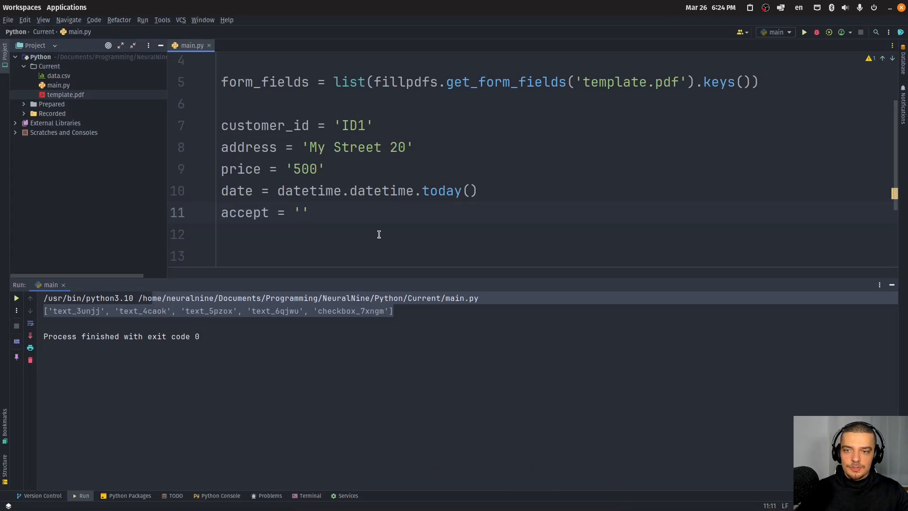
mouse_move(432, 216)
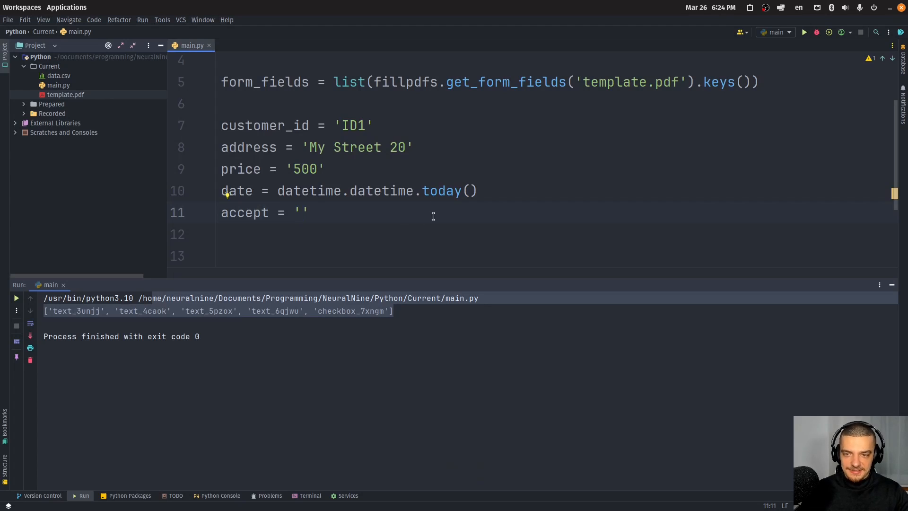
Start data_dict = {} with form_fields[0]: customer_id as the first entry.
text(hkdsagfkjhdsagk)
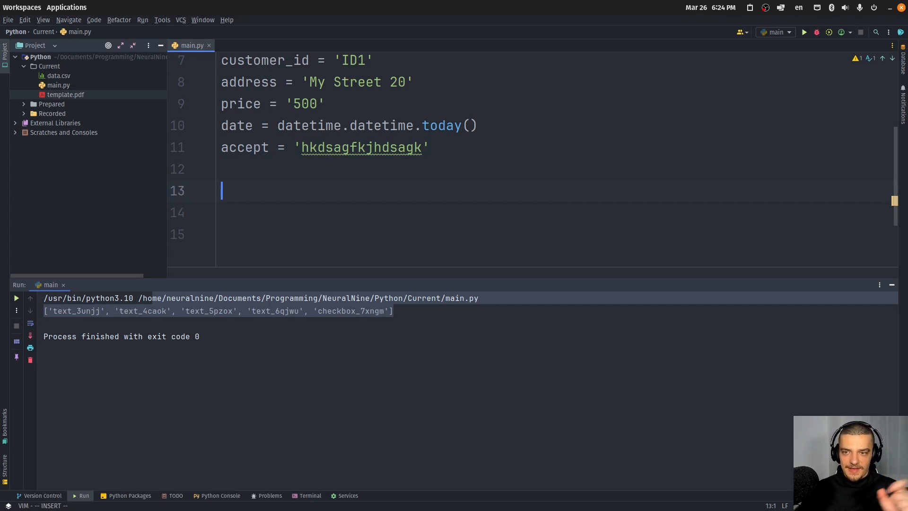
text(data_)
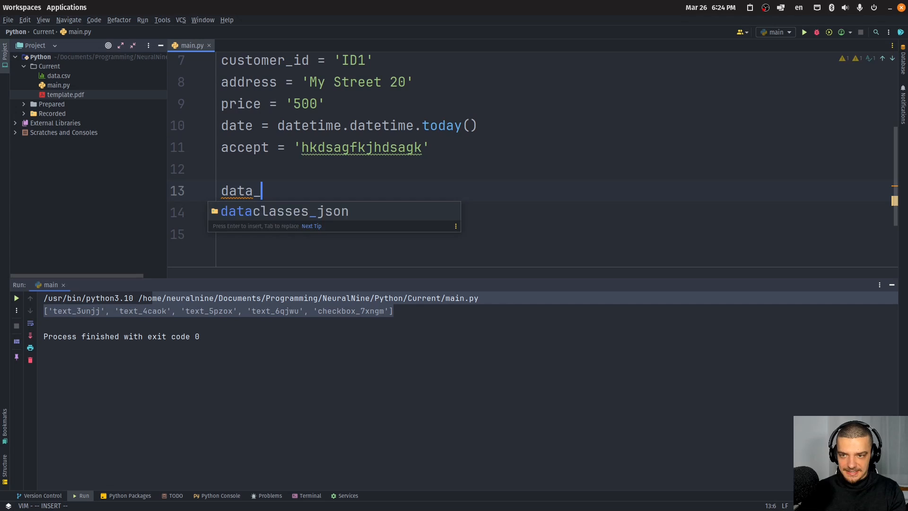
text(dict = {})
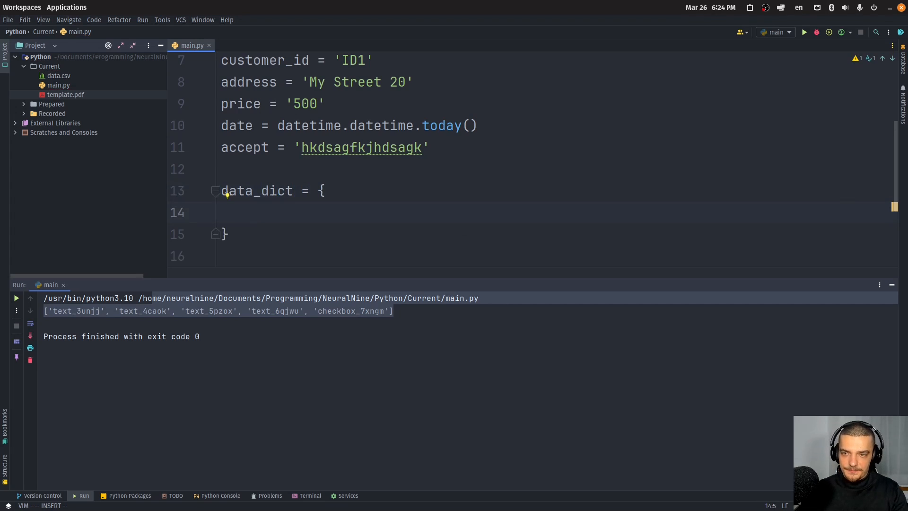
scroll(down, 3)
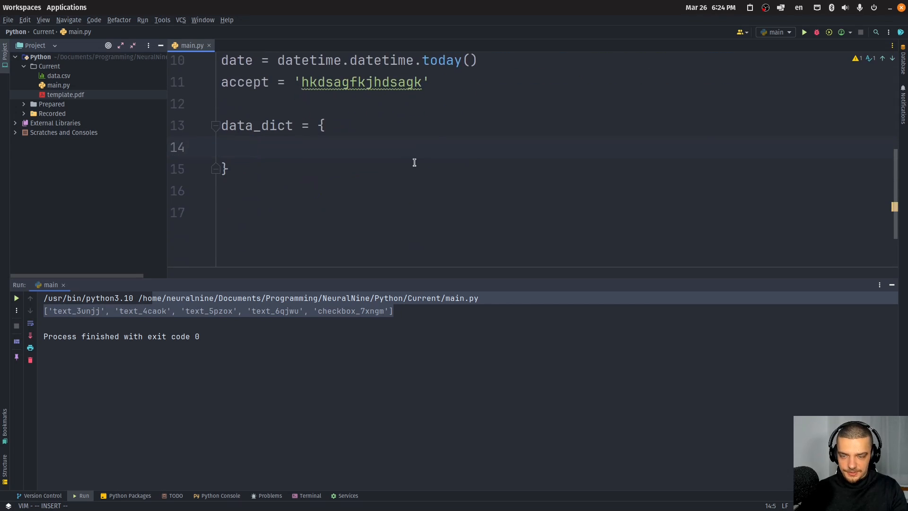
text(form_fields[])
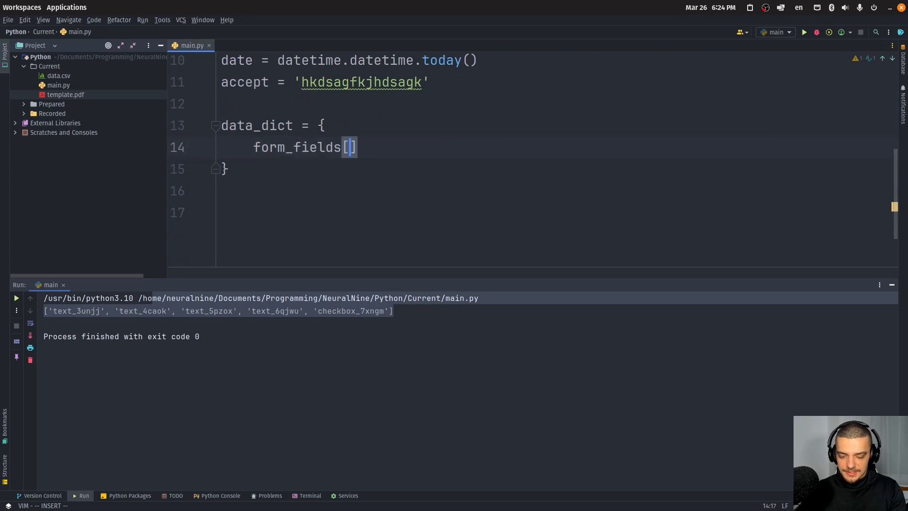
text(0]:)
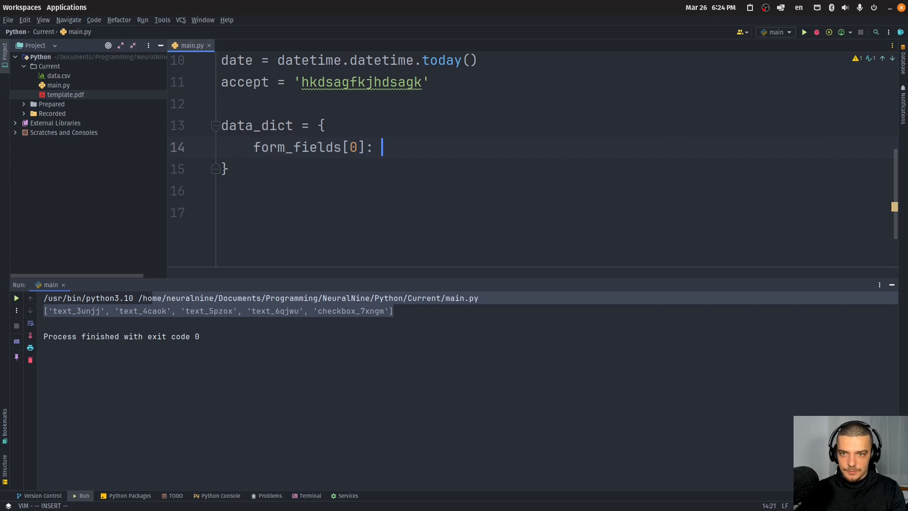
text(customer_id)
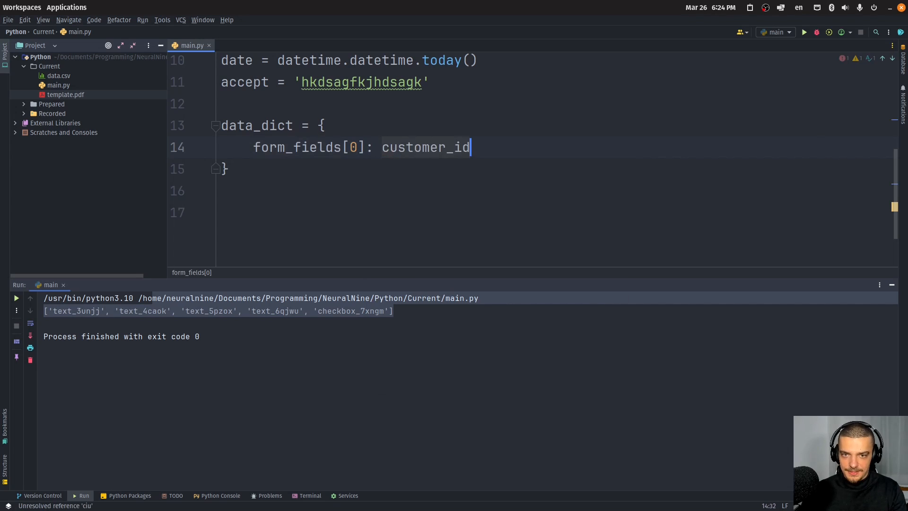
text(,)
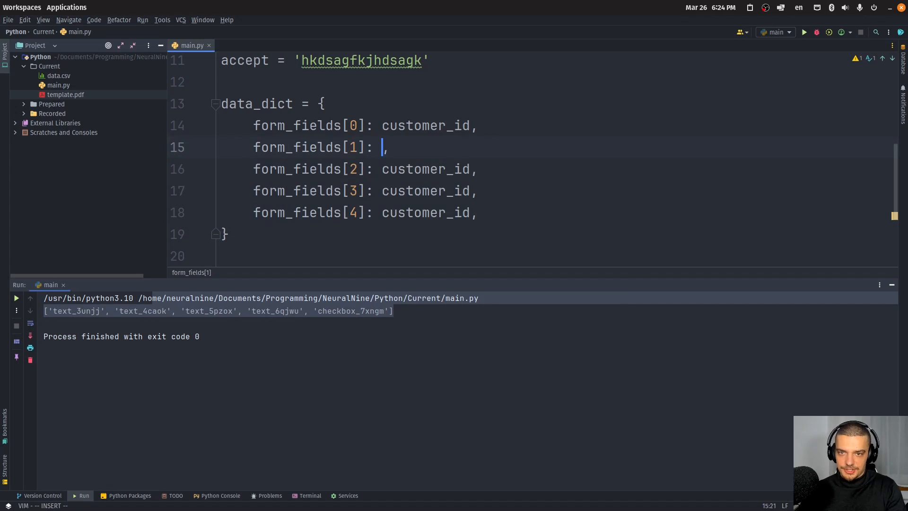
Map the remaining fields to address, price, date and accept, then print(data_dict).
text(address)
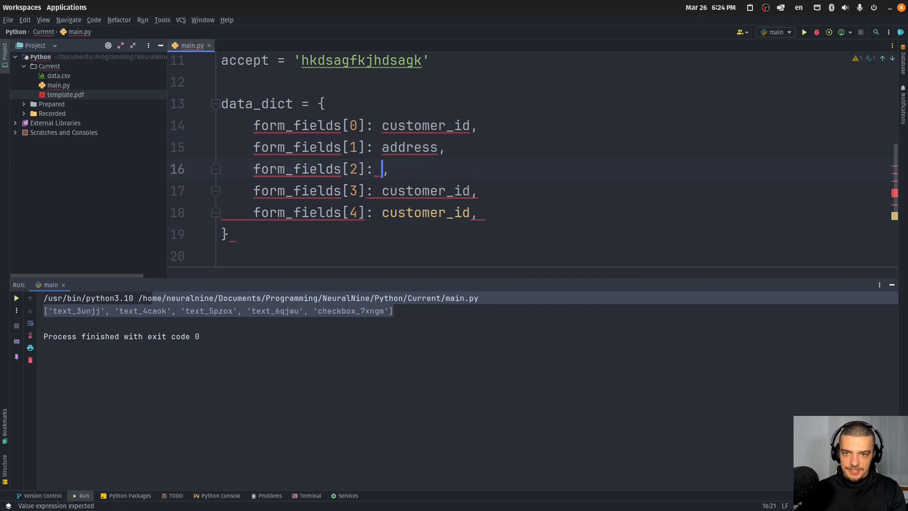
text(price)
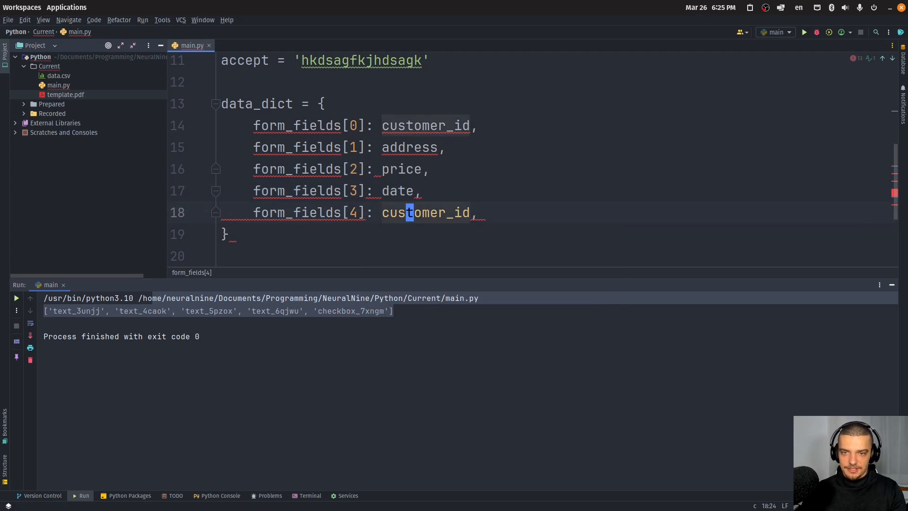
text(accept)
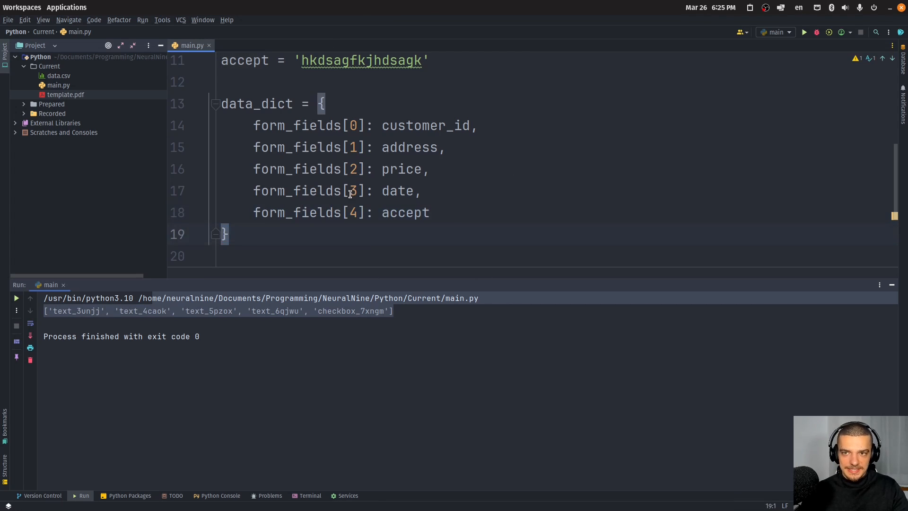
text(print(data_dict)
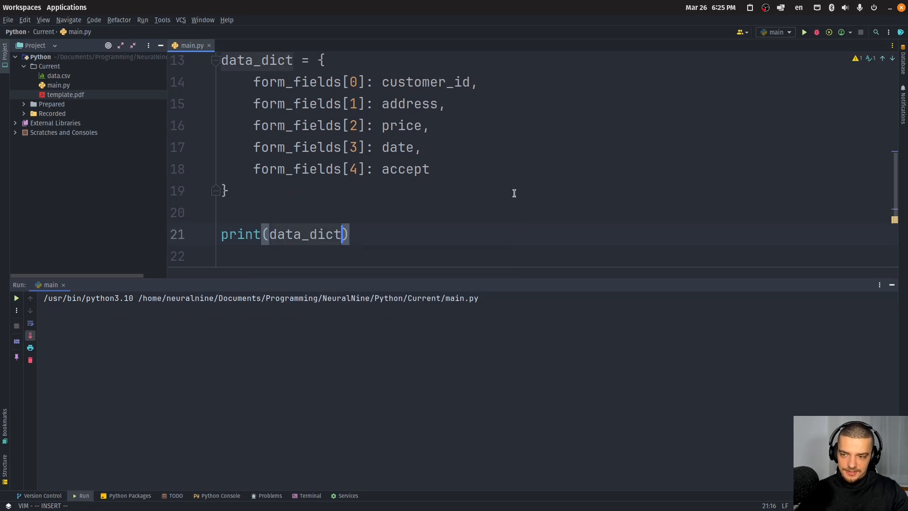
Run the print, then call fillpdfs.write_fillable_pdf('template.pdf', 'new.pdf', data_dict) and run it.
click(804, 32)
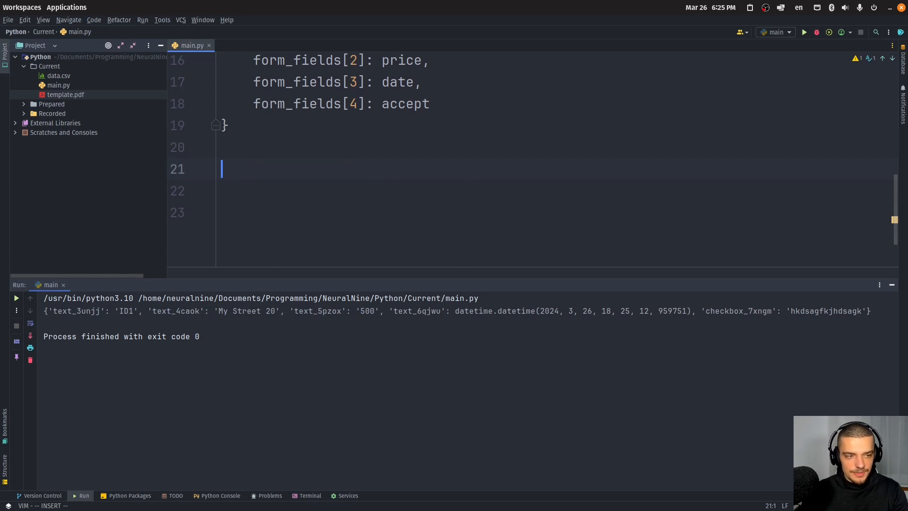
text(fillpdfs.write_fillable_pdf())
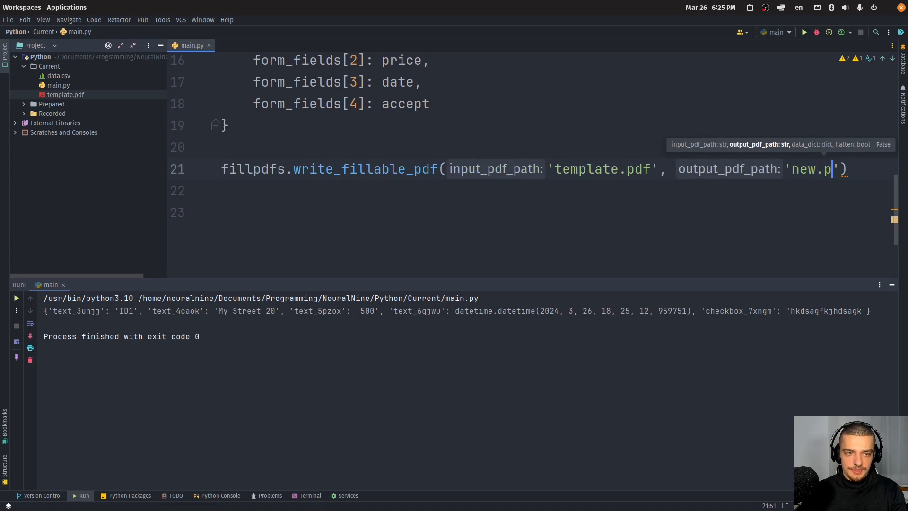
text(df)
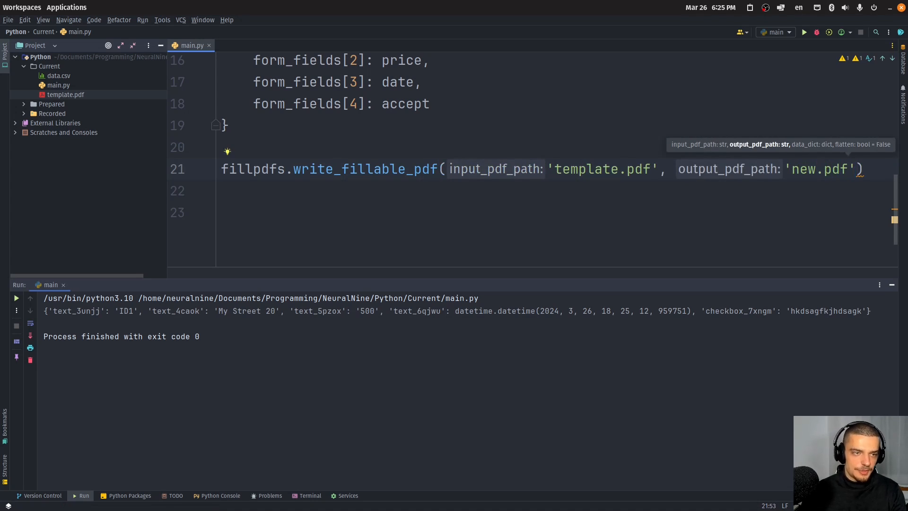
text(, data_dict)
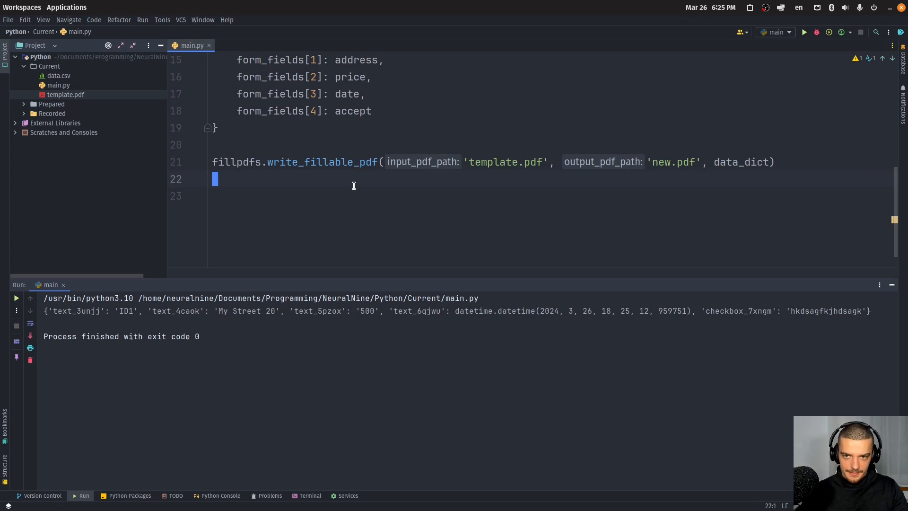
click(804, 32)
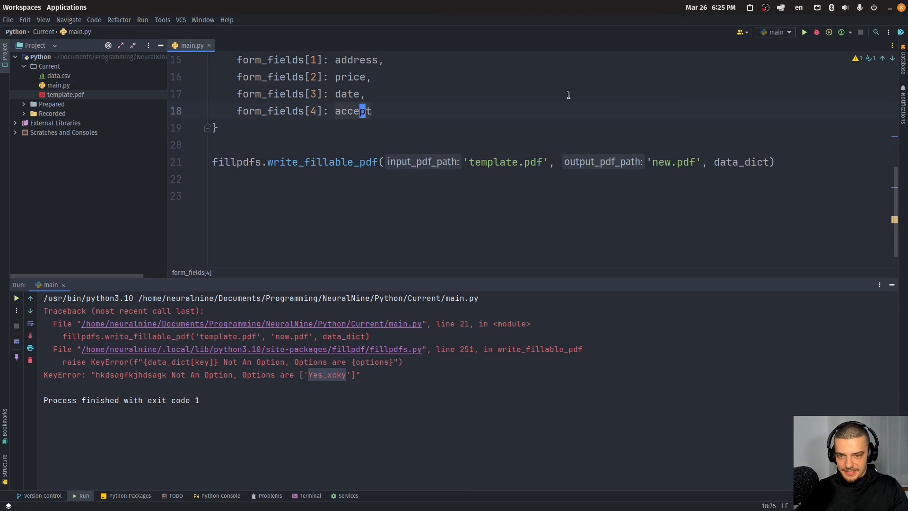
Set form_fields[4] to 'Yes_xcky' in data_dict and rerun the script to produce new.pdf.
text('Yes_xcky')
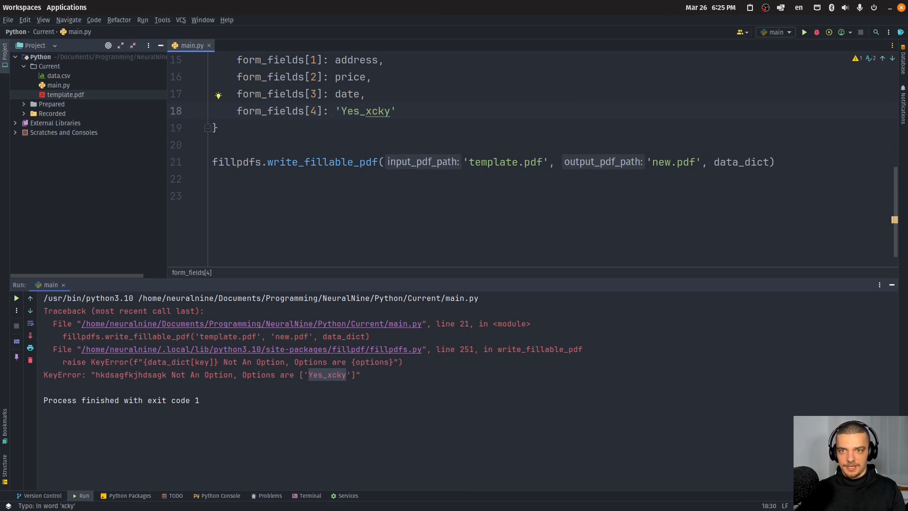
text(N)
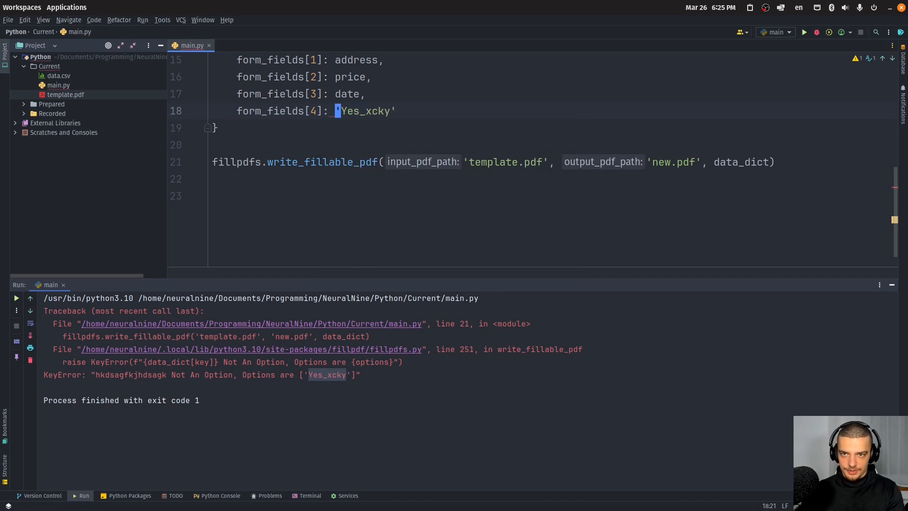
click(802, 32)
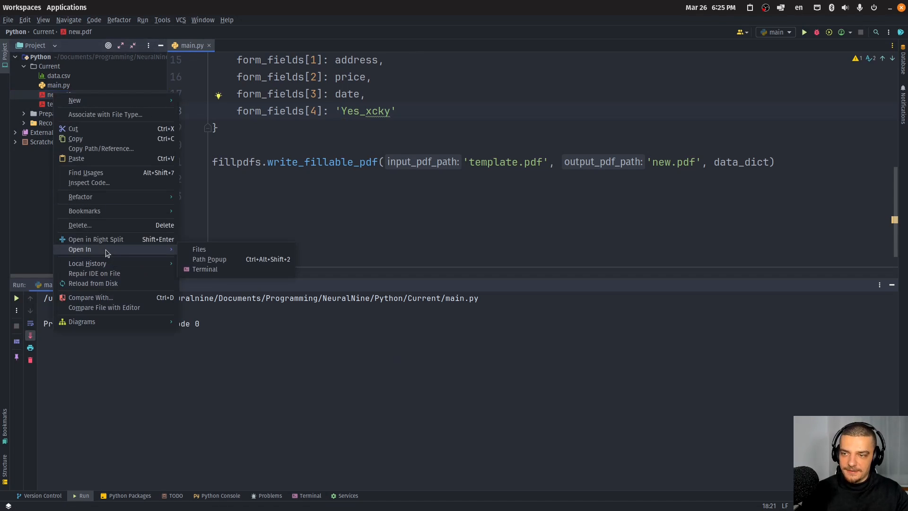
View new.pdf in Okular showing ID1, My Street 20, 500, the date and ticked Accept Conditions, then close it.
click(199, 249)
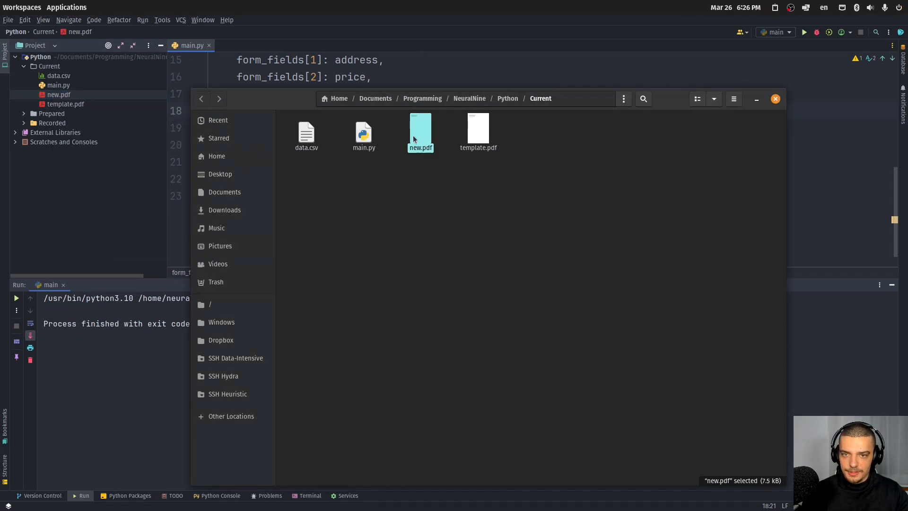
double_click(419, 131)
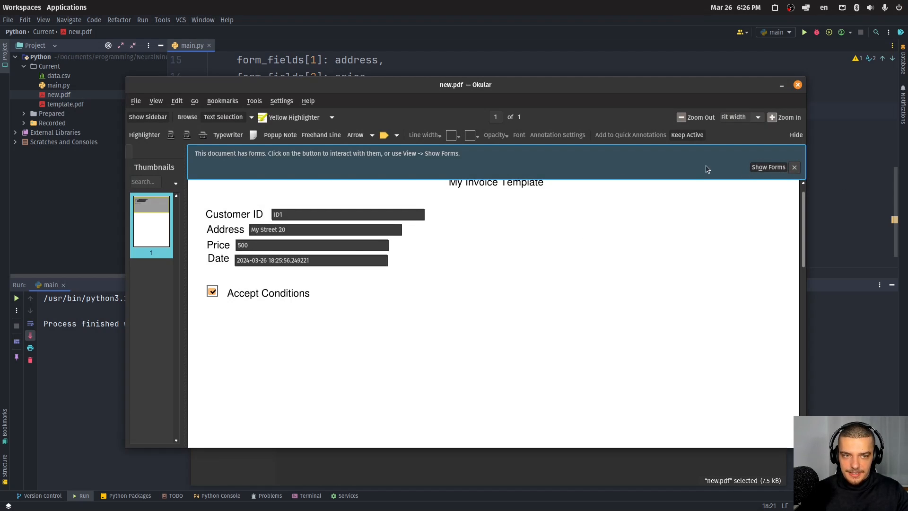
click(211, 290)
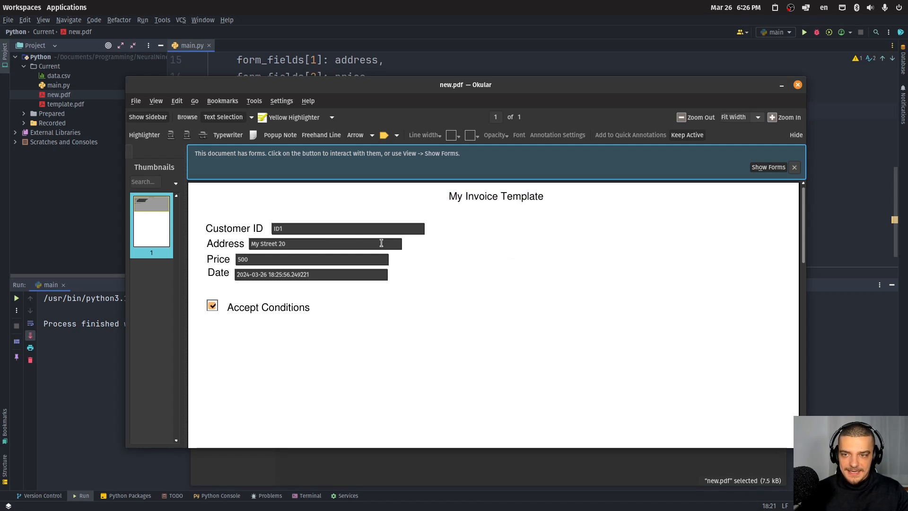
mouse_move(532, 176)
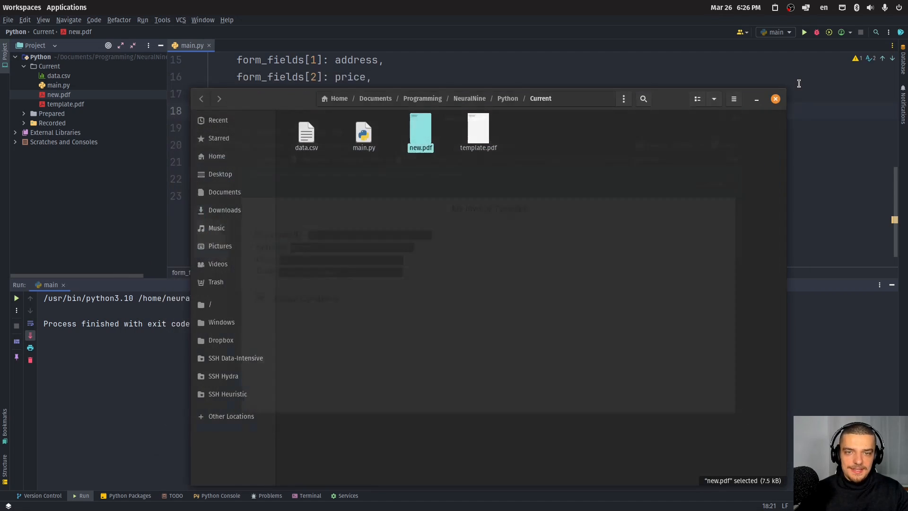
click(775, 98)
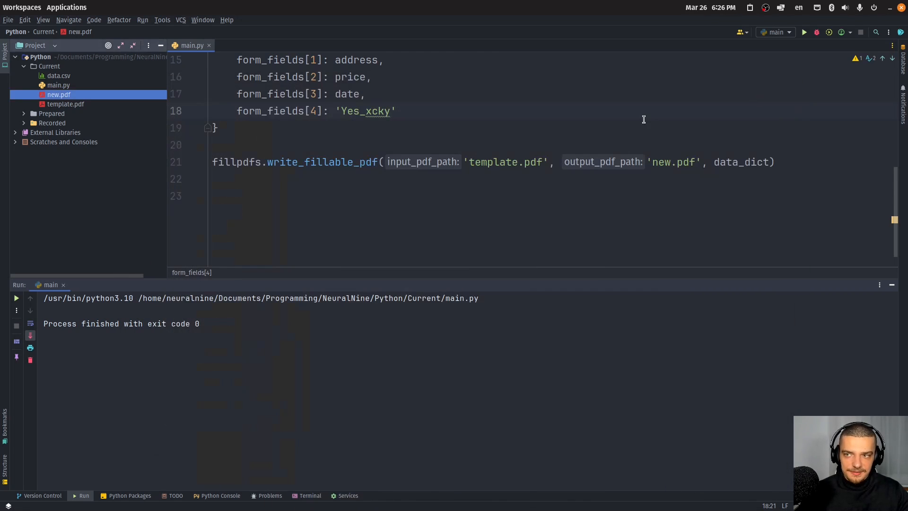
Review the 30 customer rows in data.csv, then close its tab.
double_click(57, 76)
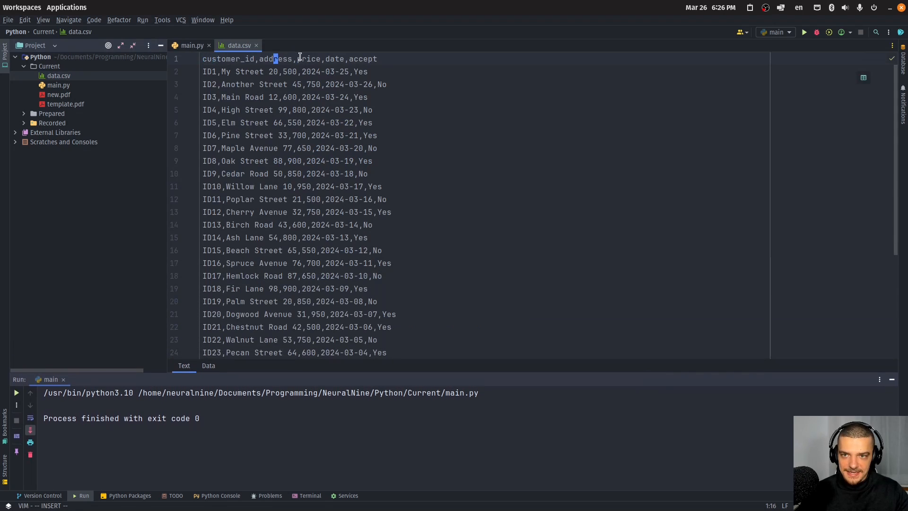
click(192, 45)
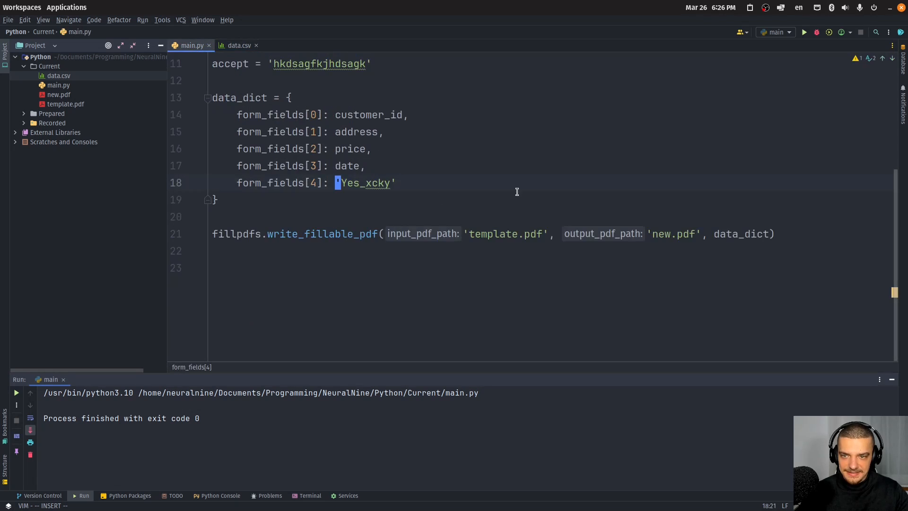
click(235, 46)
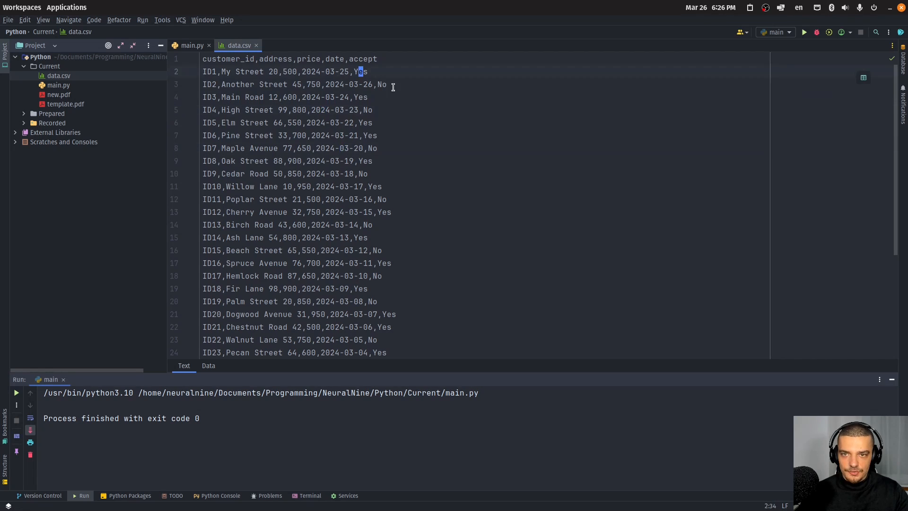
scroll(down, 3)
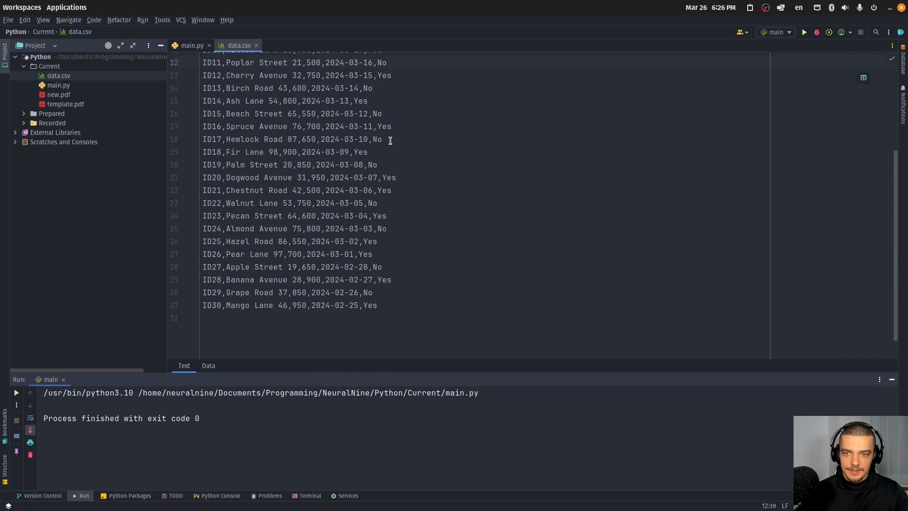
click(190, 45)
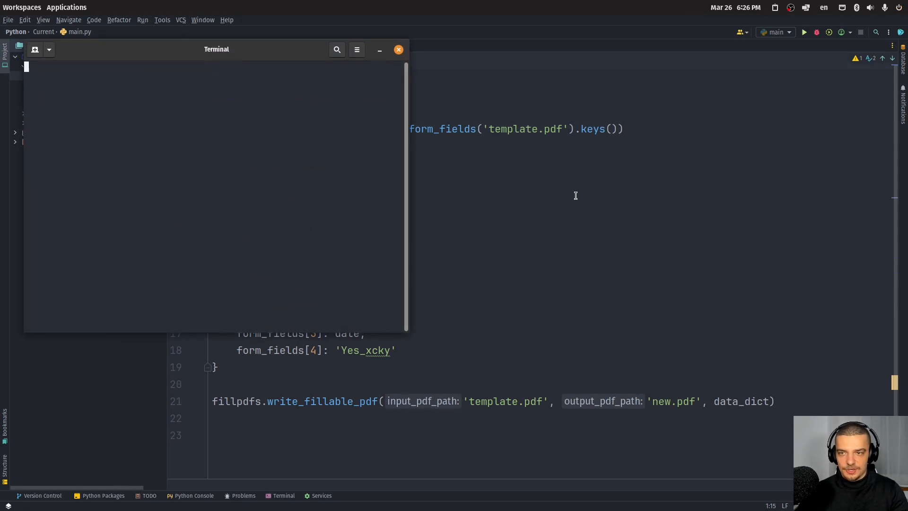
Enter a pip3 install pandas command in the terminal and return to main.py.
text(pip3 install pandas)
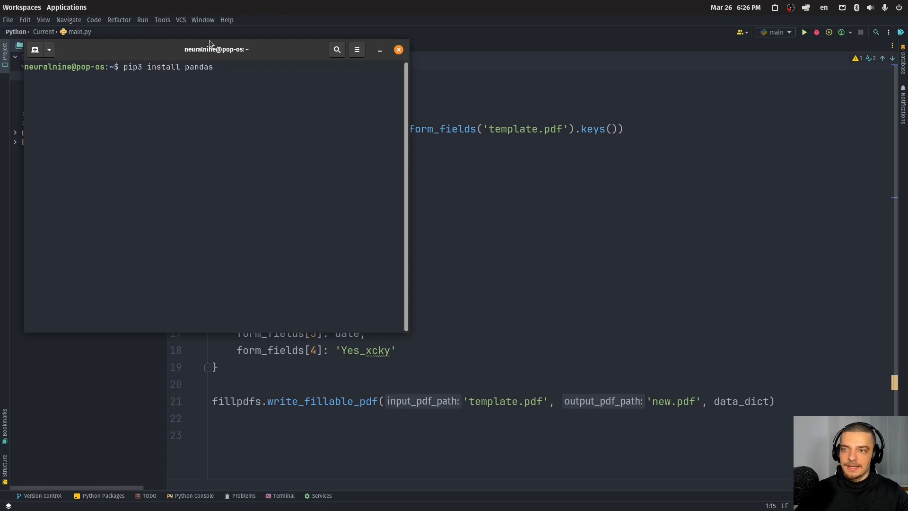
click(379, 49)
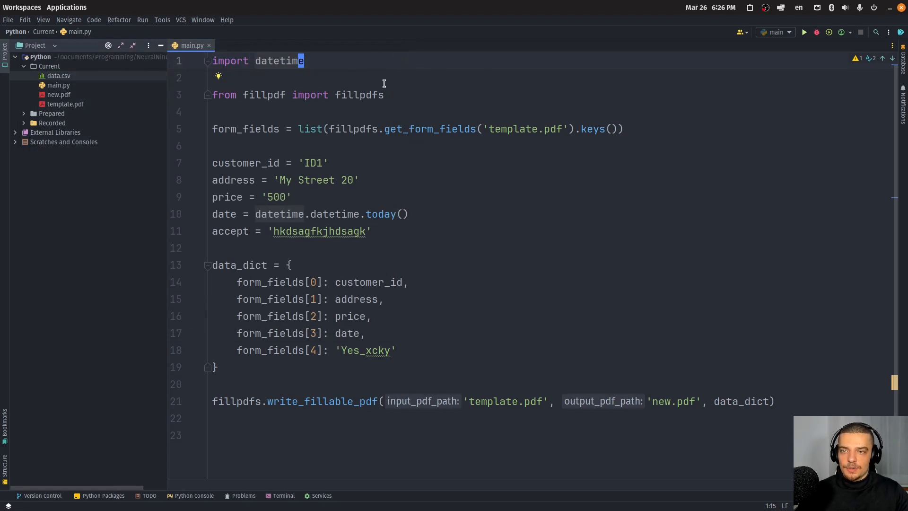
Import os, read data.csv into df with pandas and loop with for index, row in df.iterrows().
text(import pandas as pd)
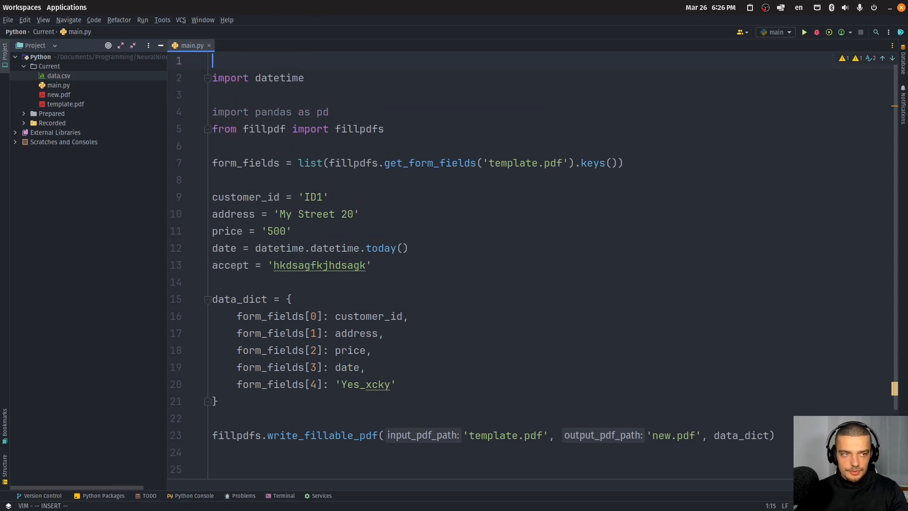
text(import os)
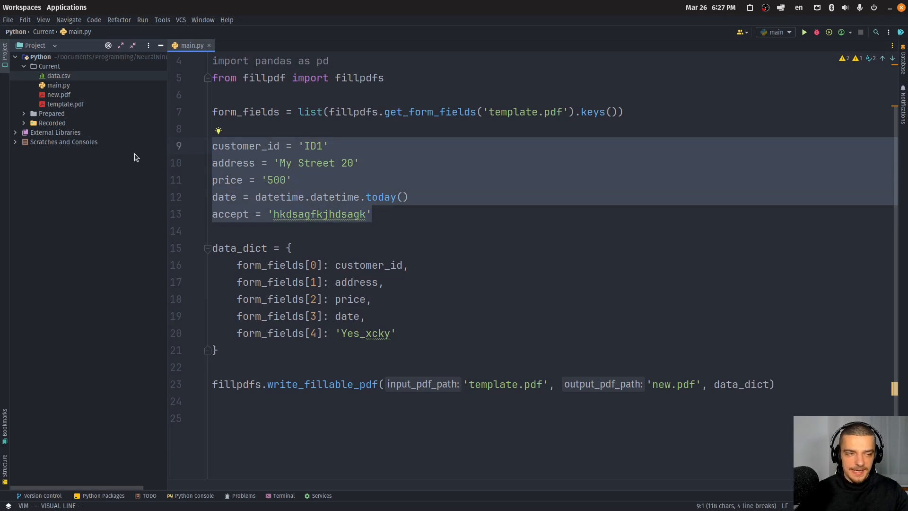
text(df =)
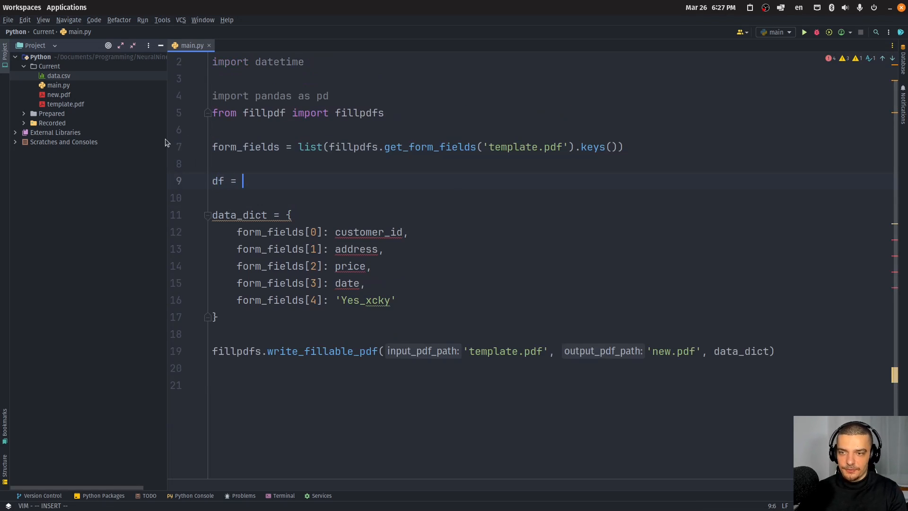
text(pd.read_csv)
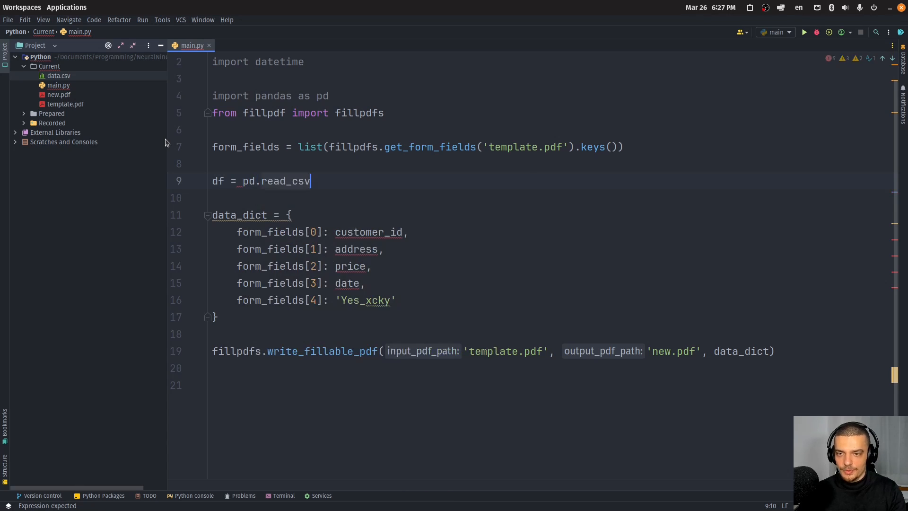
text(('t)
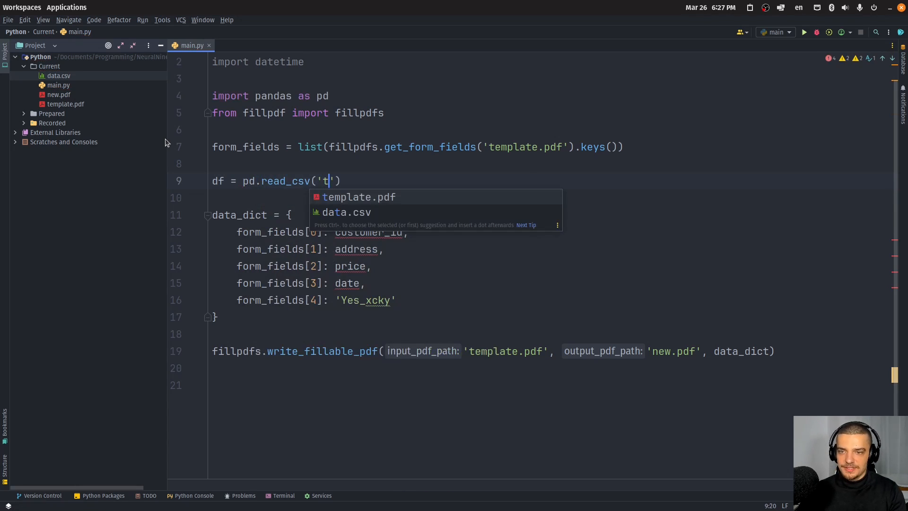
click(345, 211)
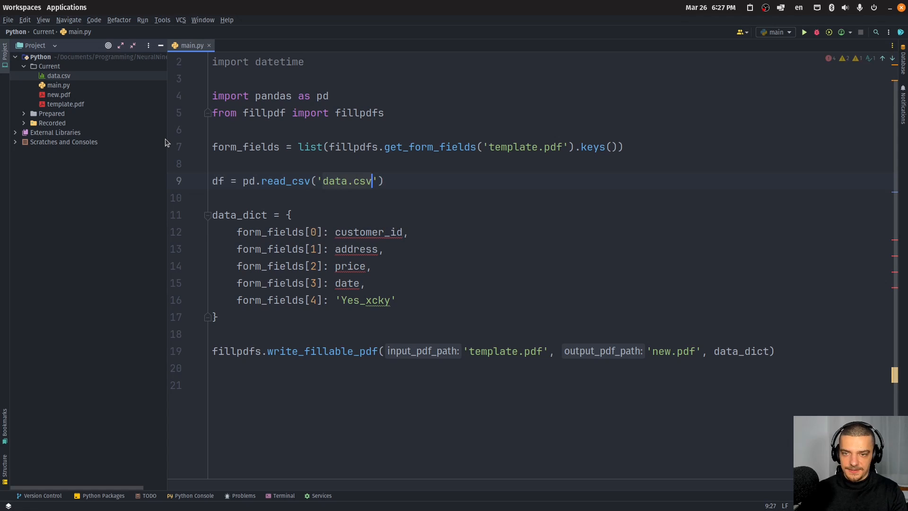
text(for index, row in)
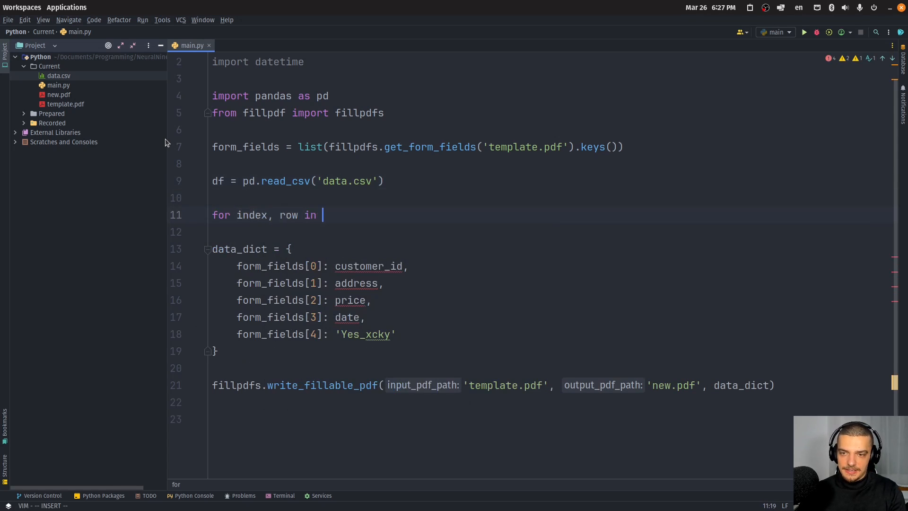
text(df.iterrows():)
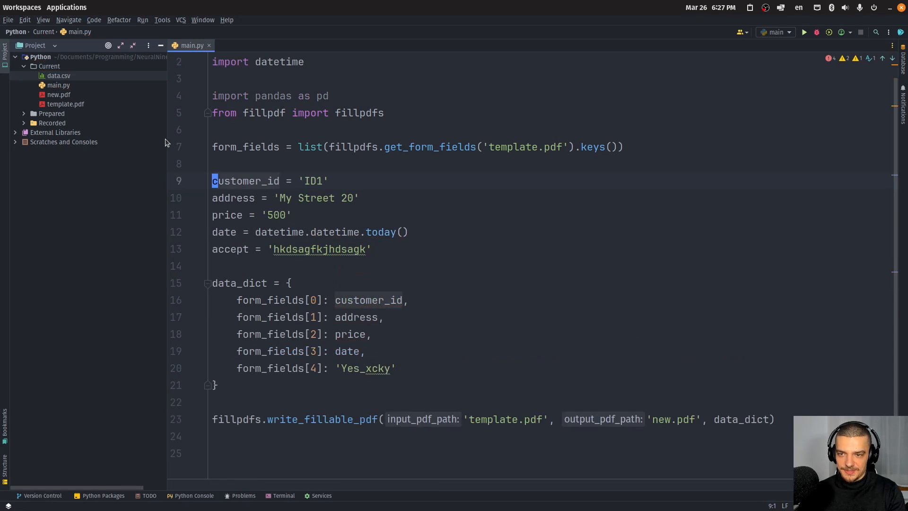
text(df -=)
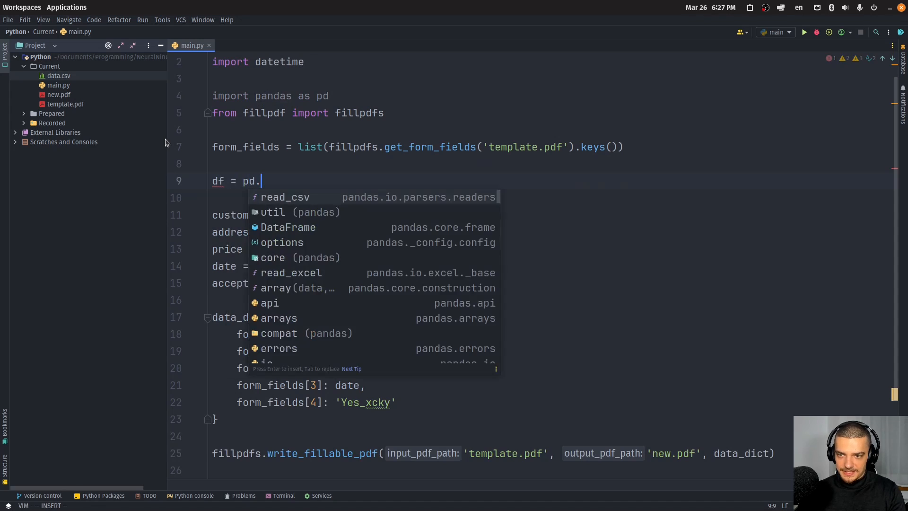
text(read_csv('data.csv')
text(for)
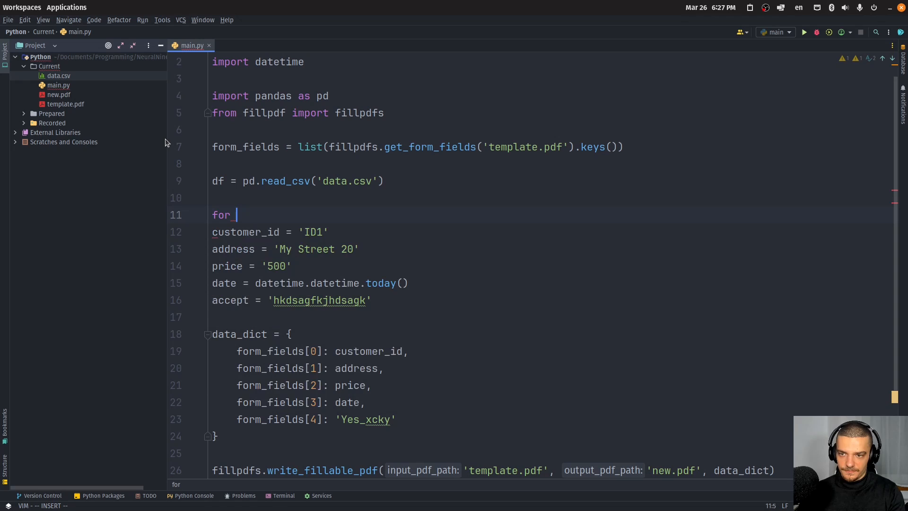
text(index, row in df)
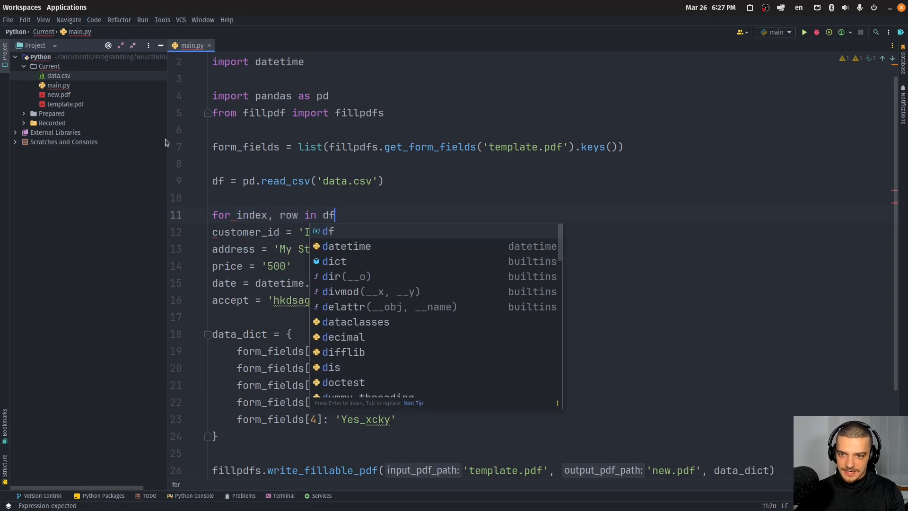
text(.iterrows():)
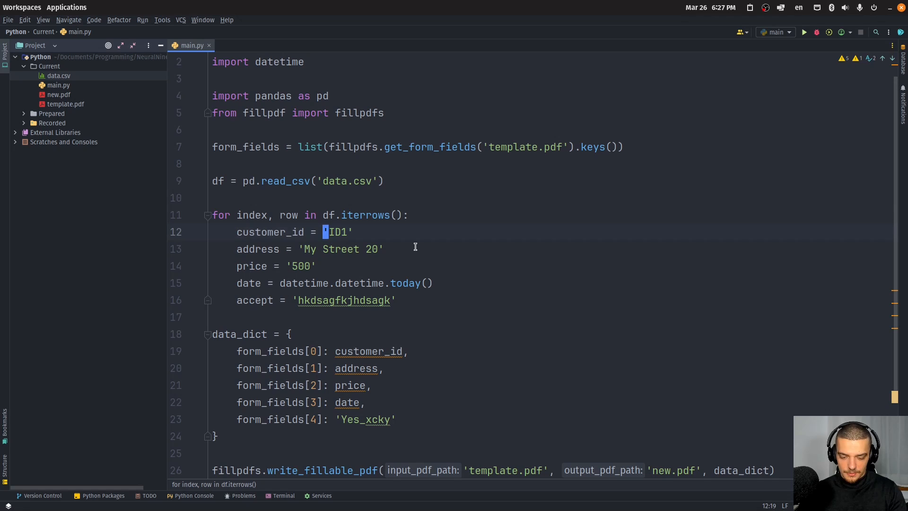
Assign customer_id, address, price and date from row['customer_id'], row['address'], row['price'] and row['date'].
text(row[])
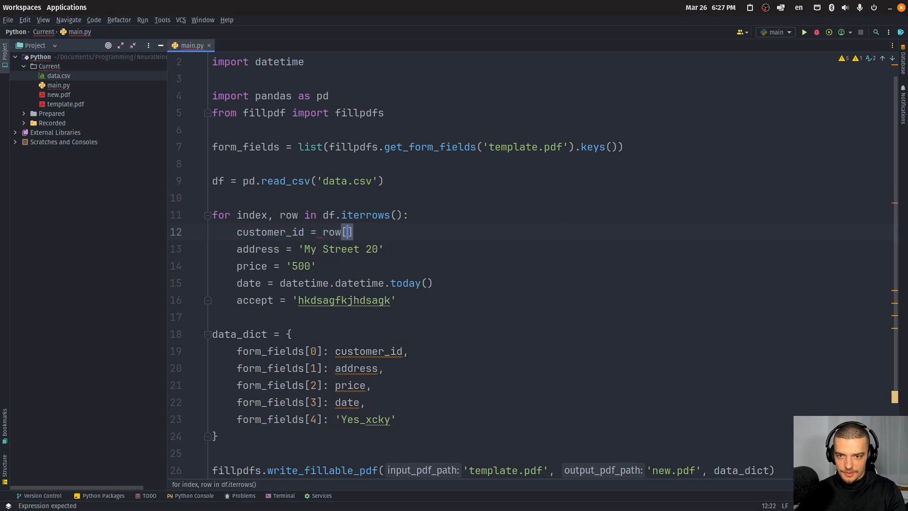
text('customer_id')
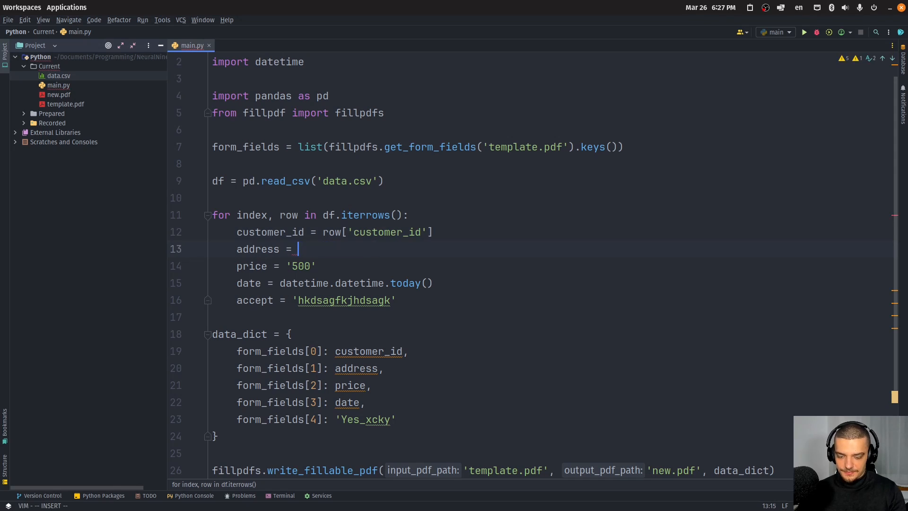
text(row['add'])
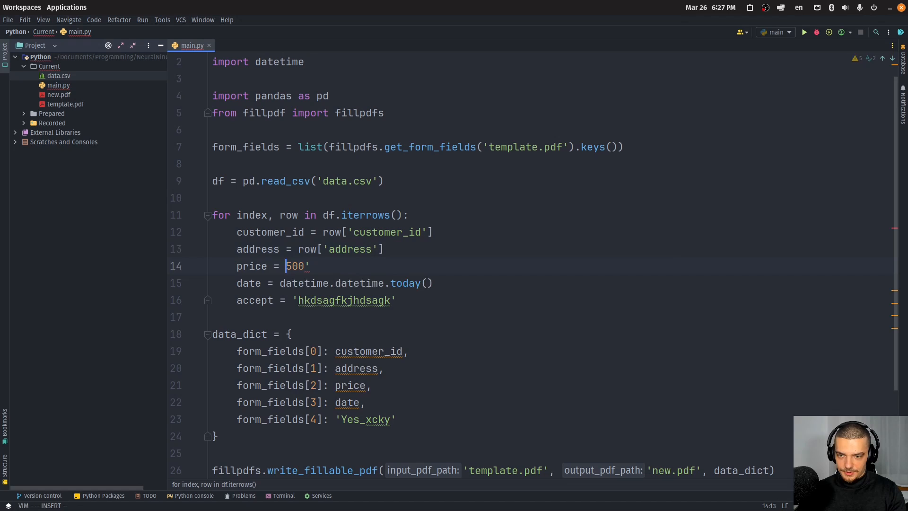
text(row[)
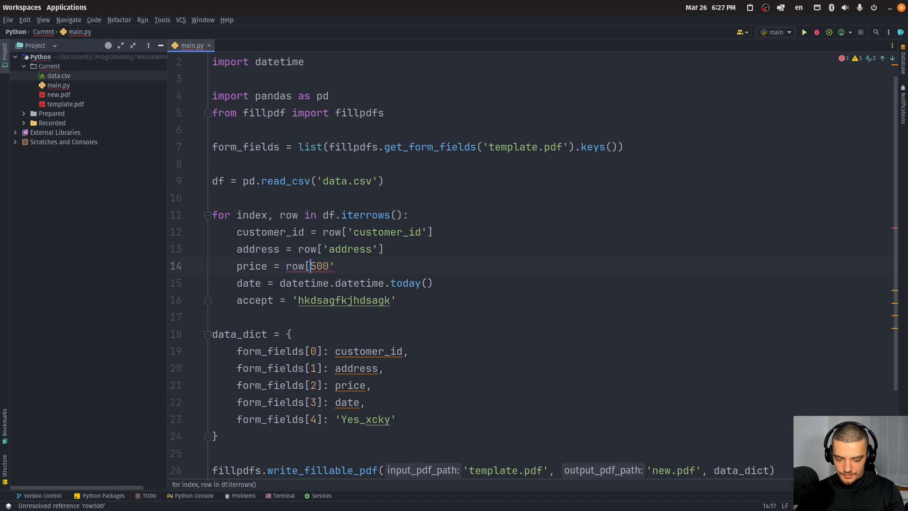
text('price'])
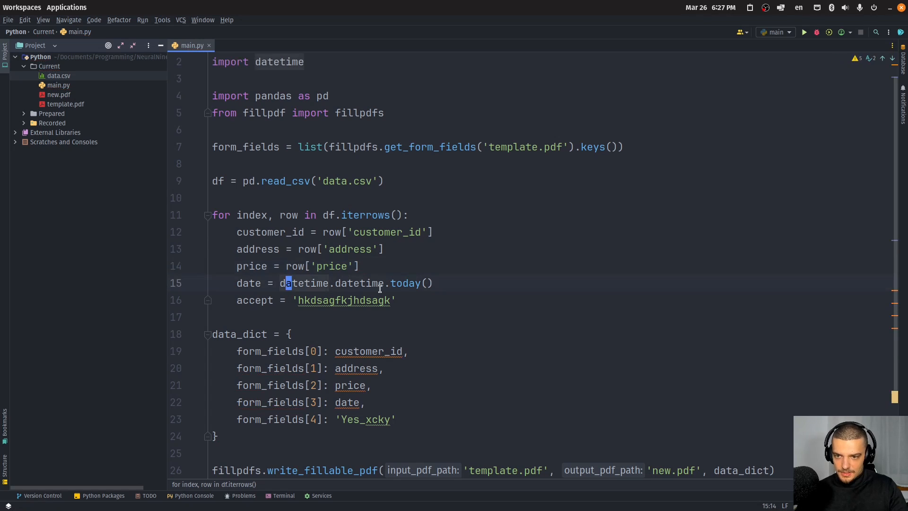
text(row[;])
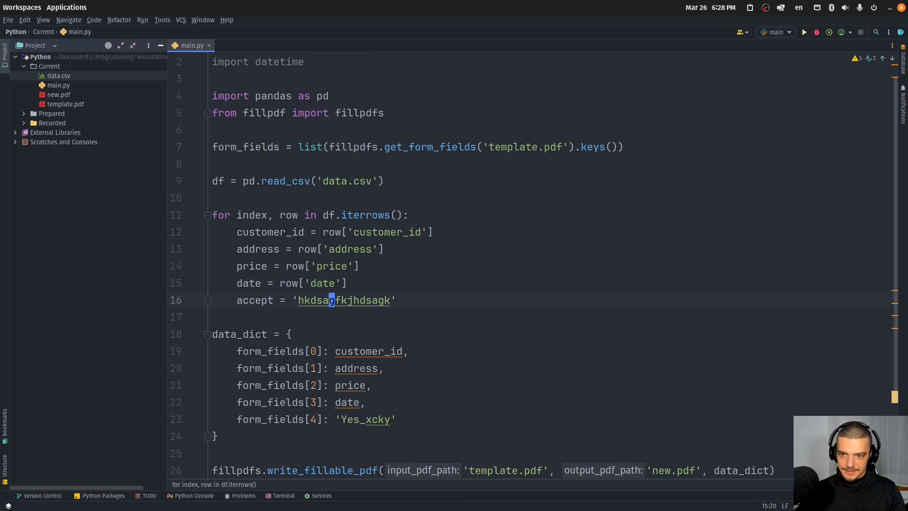
Set accept to 'Yes_xcky' if row['accept'] == 'Yes' else None.
key(Delete)
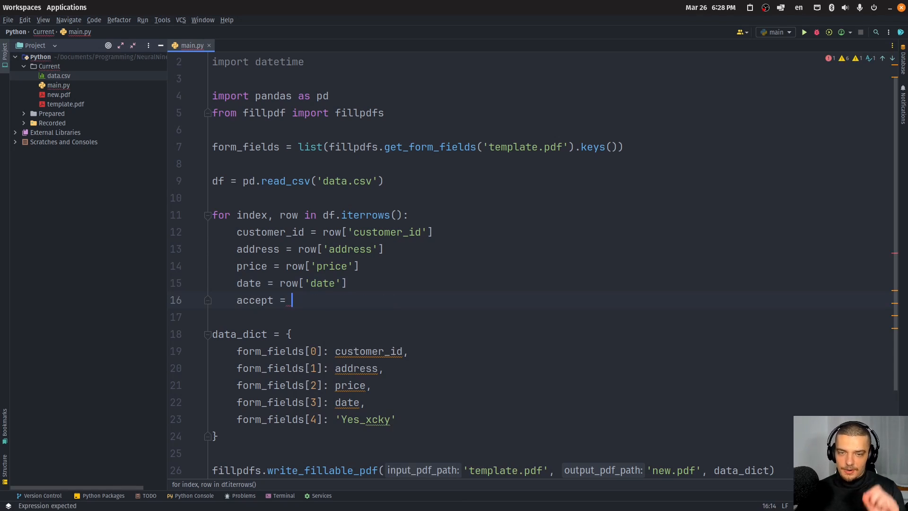
text(")
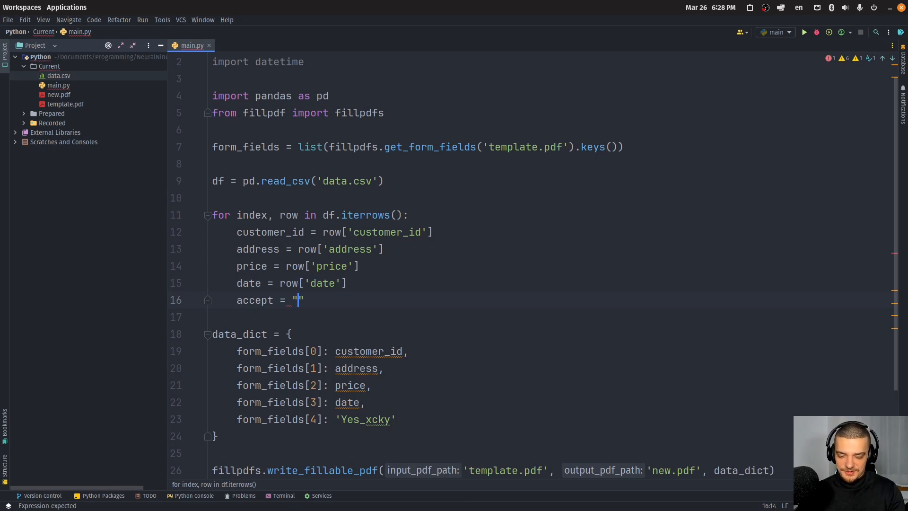
text(Yes_)
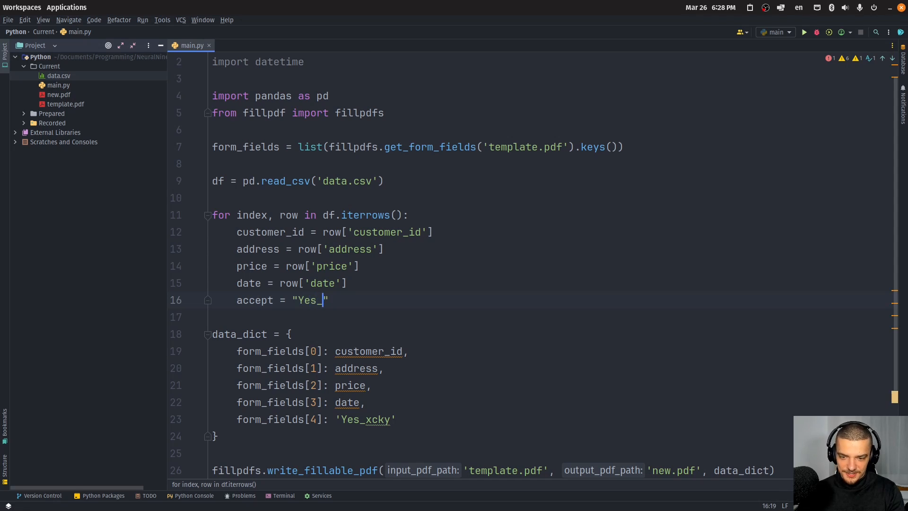
text(xc)
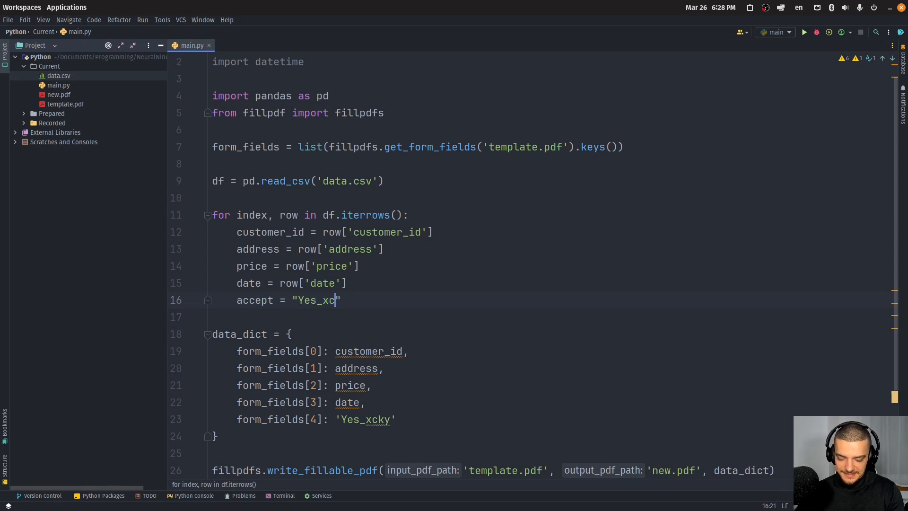
text(ky)
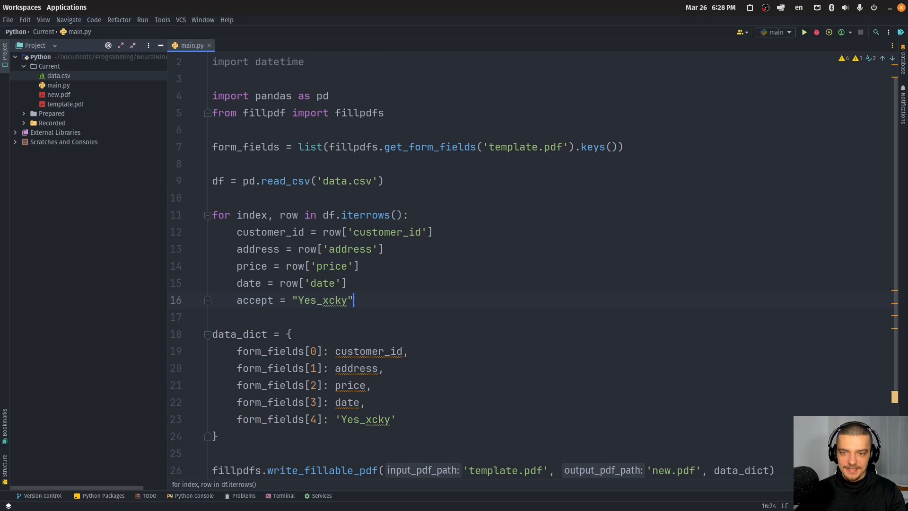
text(if row['acc'])
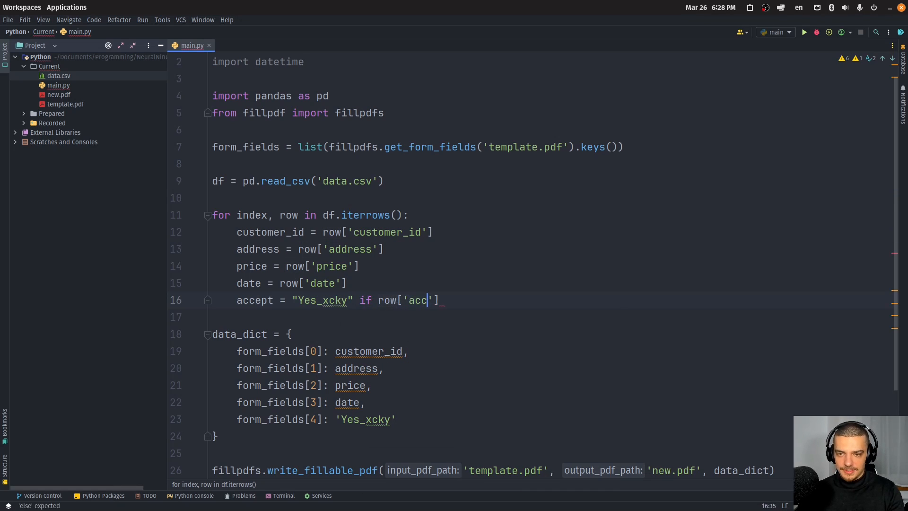
text(ept'] == '')
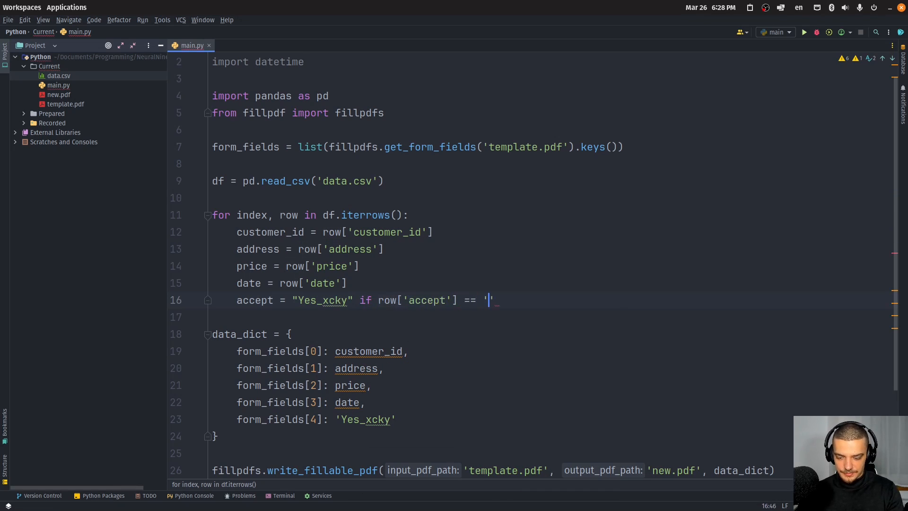
text(Yes' else NM)
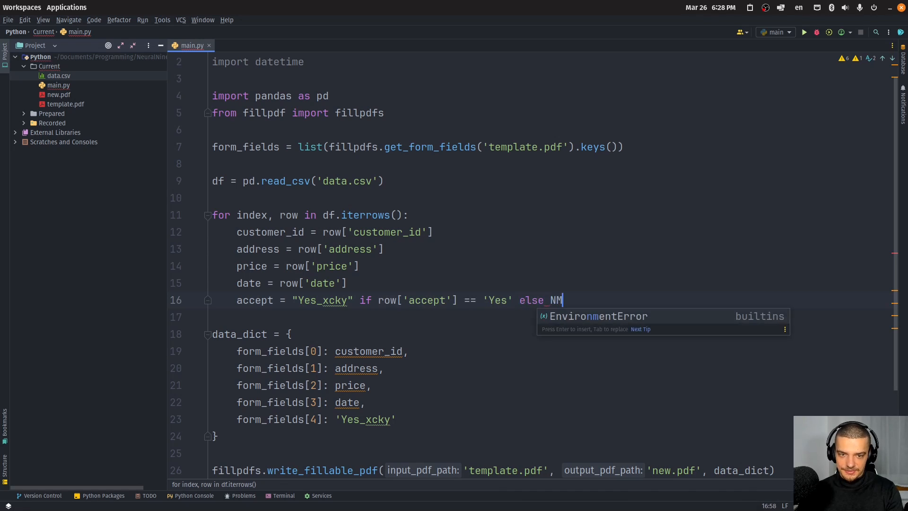
text(one)
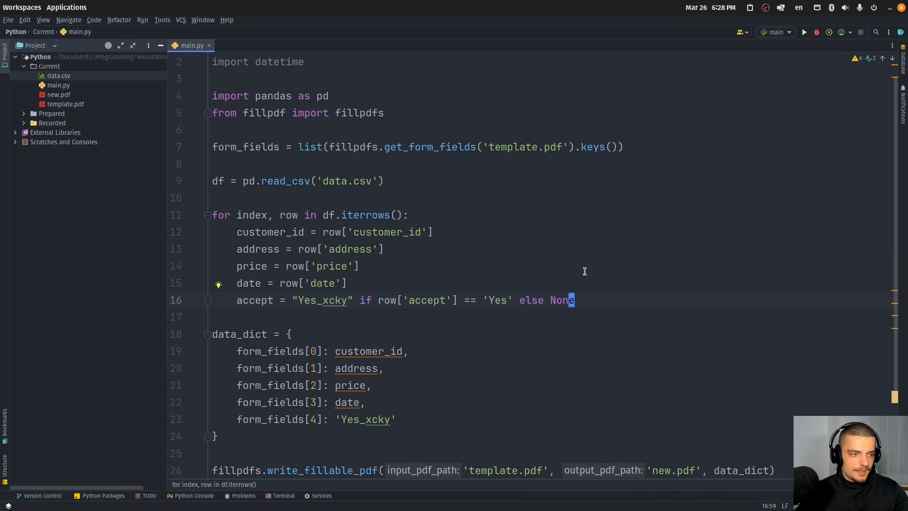
Write each PDF to os.path.join('invoices', f'{customer_id}_invoice.pdf').
scroll(down, 3)
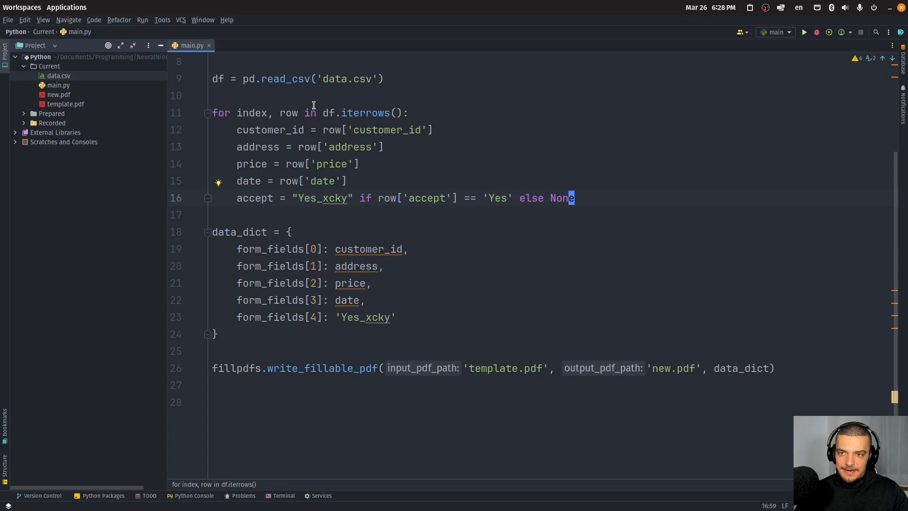
mouse_move(388, 197)
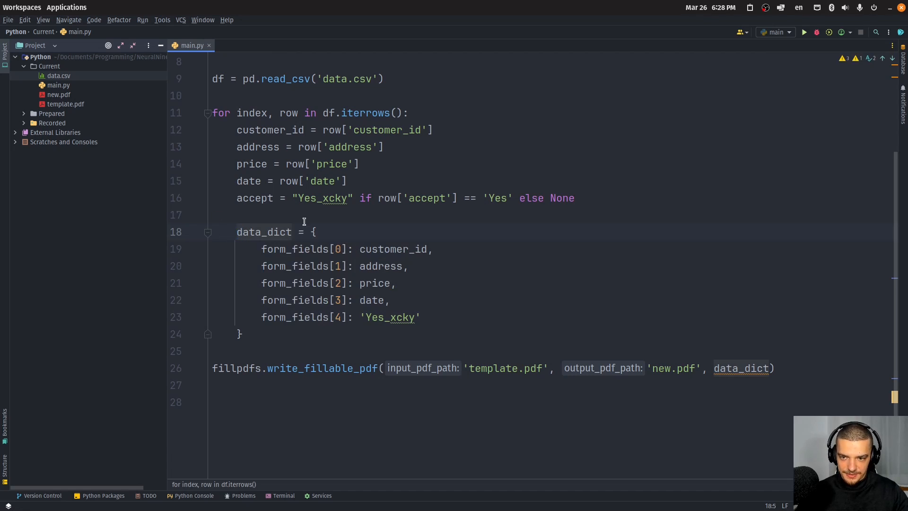
mouse_move(270, 355)
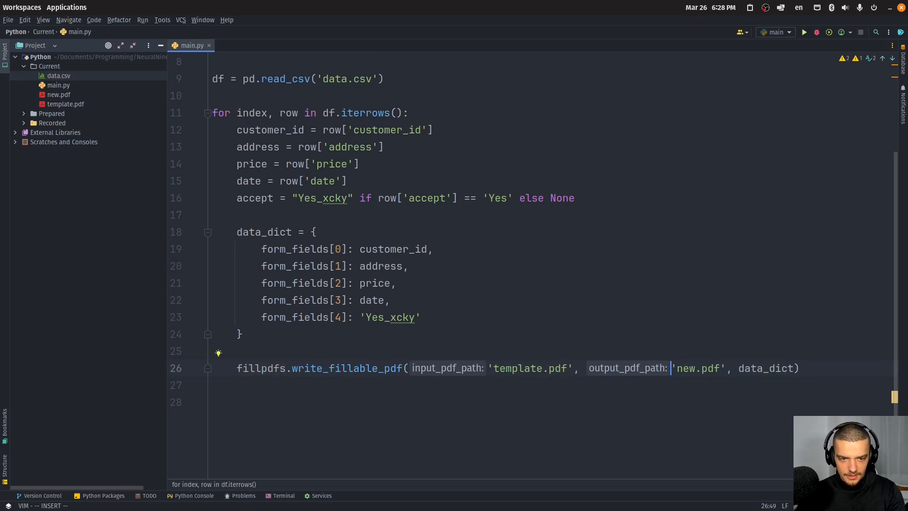
text(os.path.join()
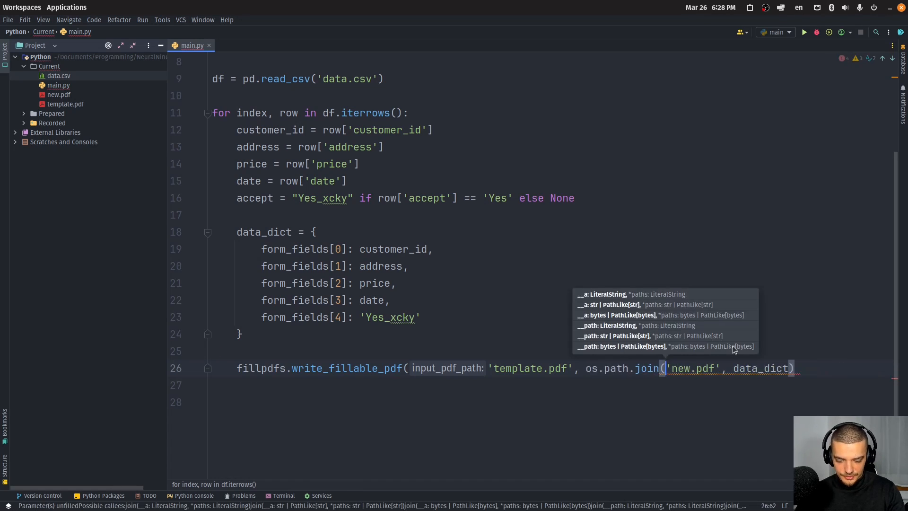
text(invoices',)
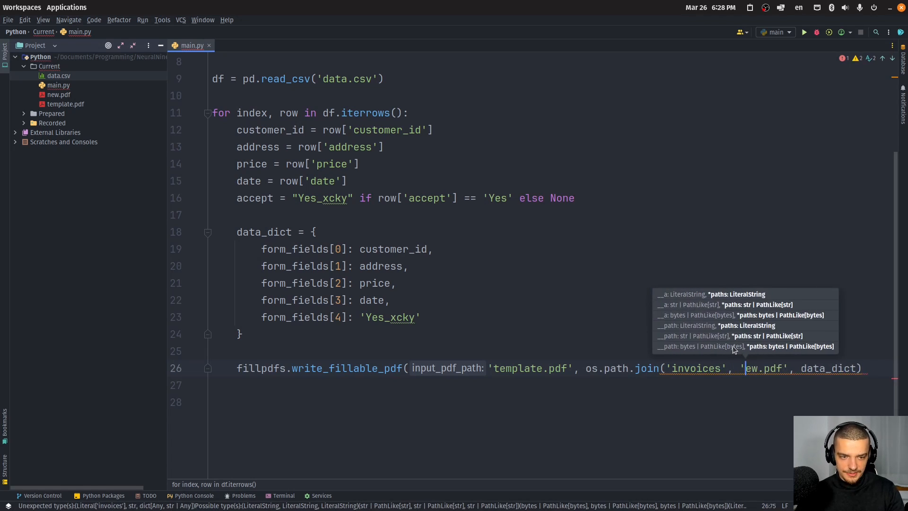
text(f'{)
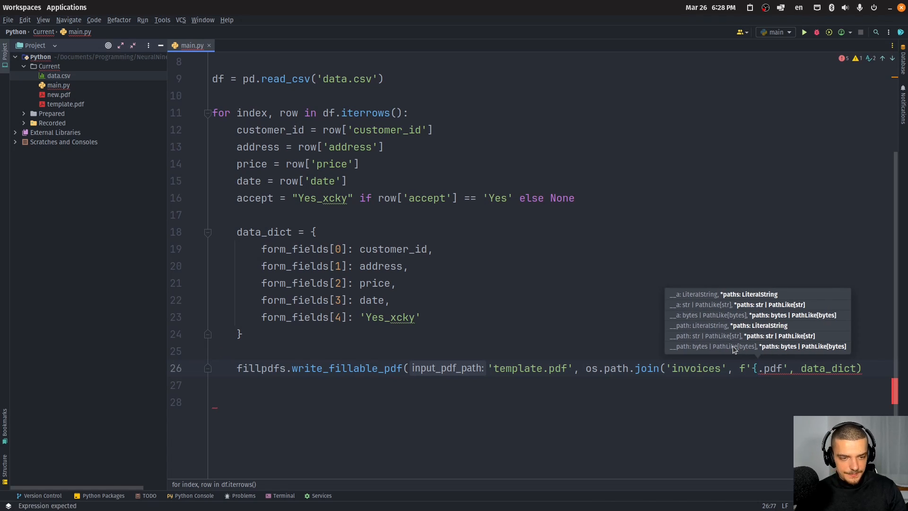
text(customer_id)
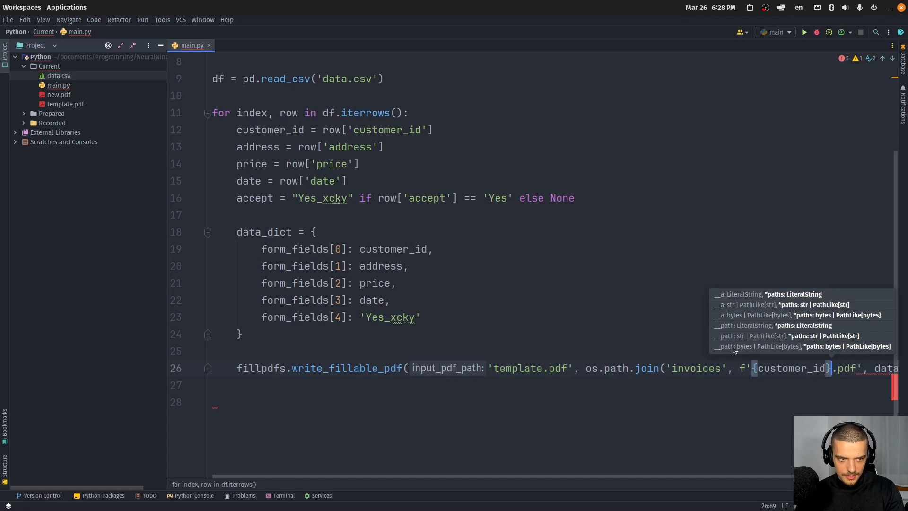
text(_invoice)
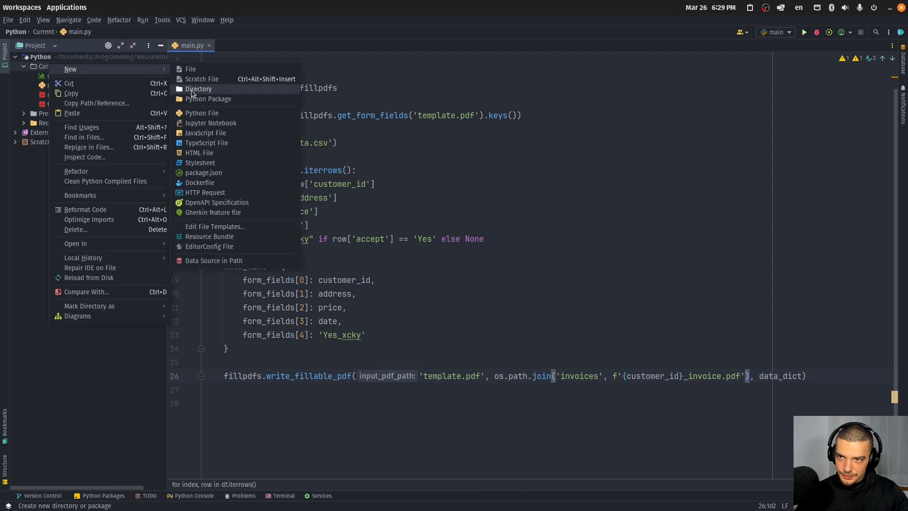
Create an invoices directory in the project and run main.py to generate ID1–ID30 invoice PDFs.
click(197, 89)
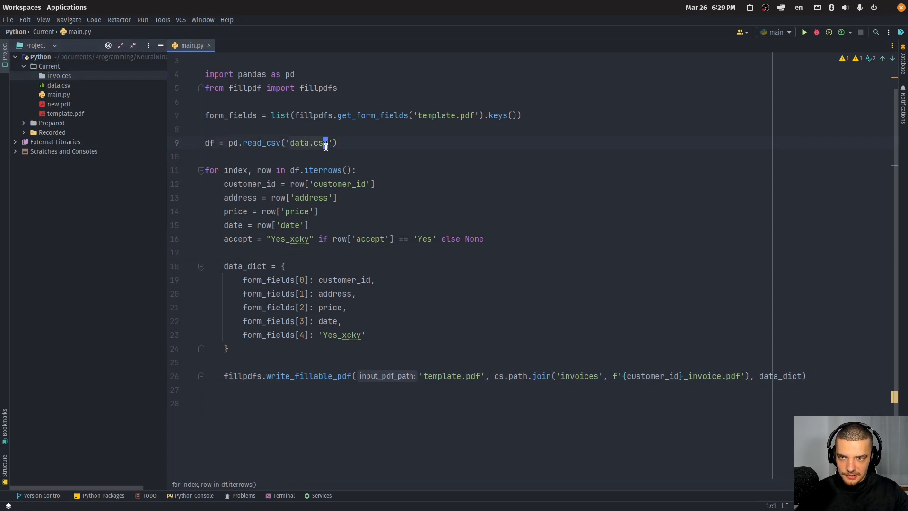
click(291, 225)
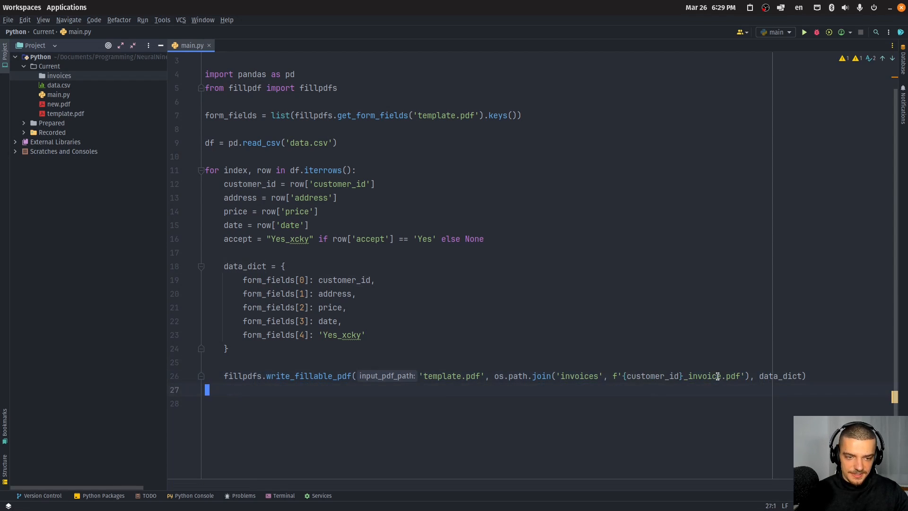
click(803, 32)
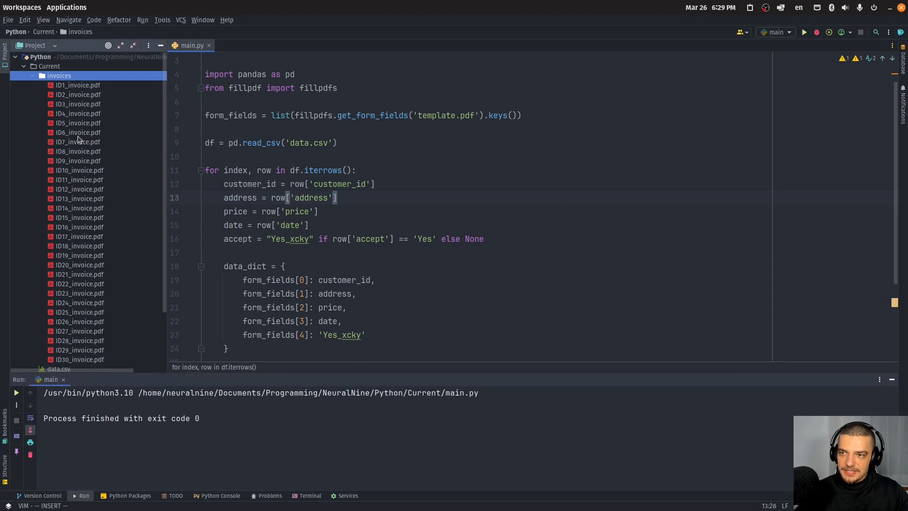
right_click(78, 139)
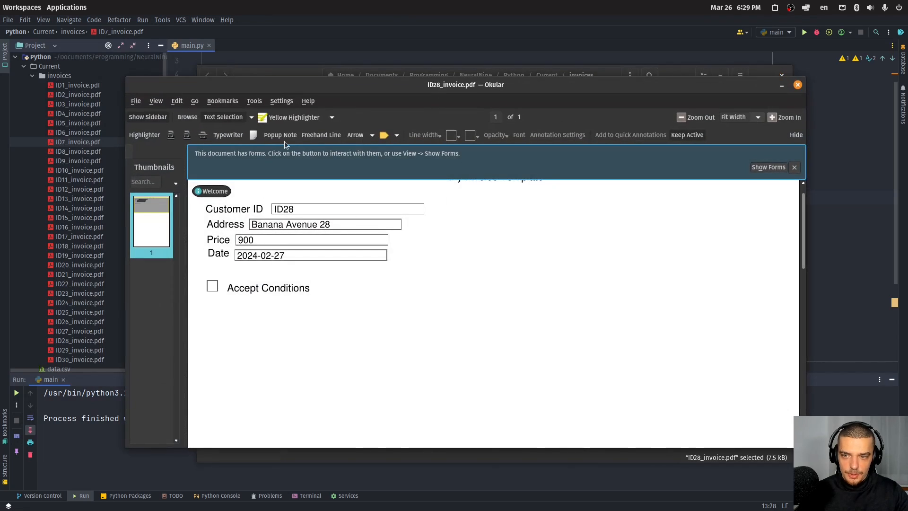
click(211, 285)
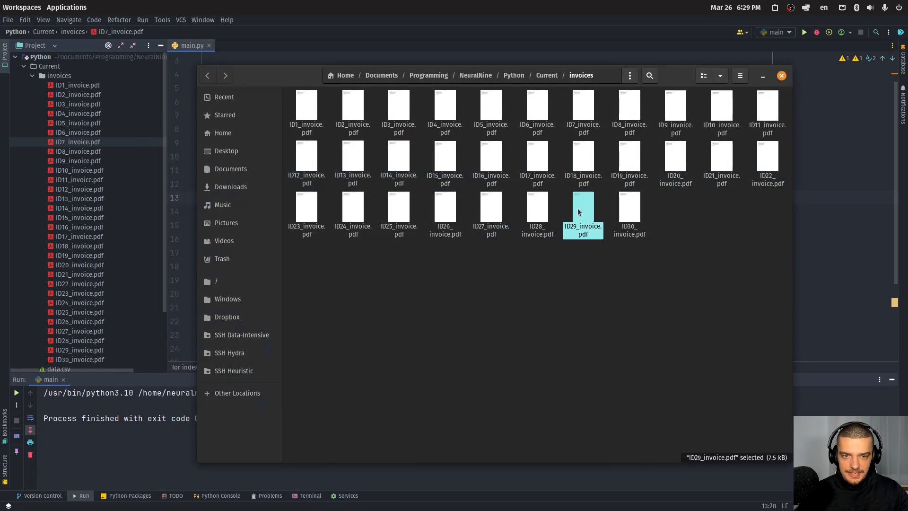
double_click(582, 210)
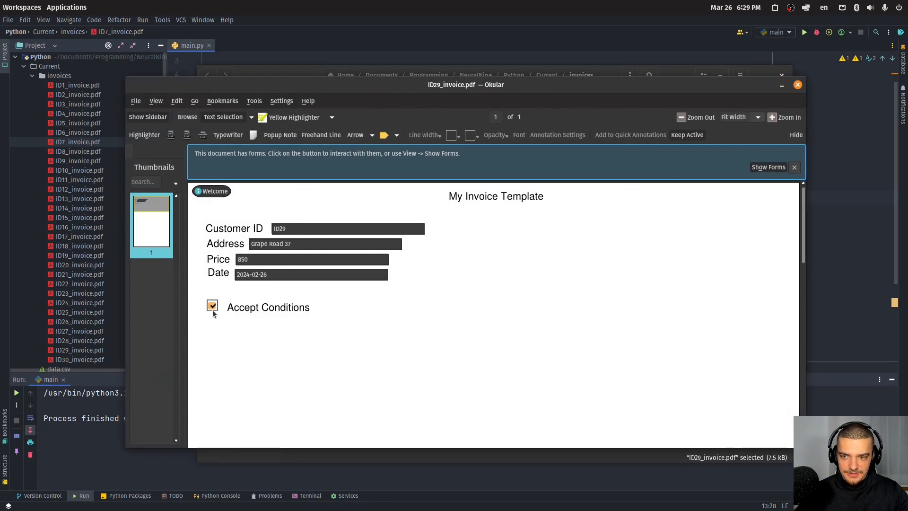
click(212, 306)
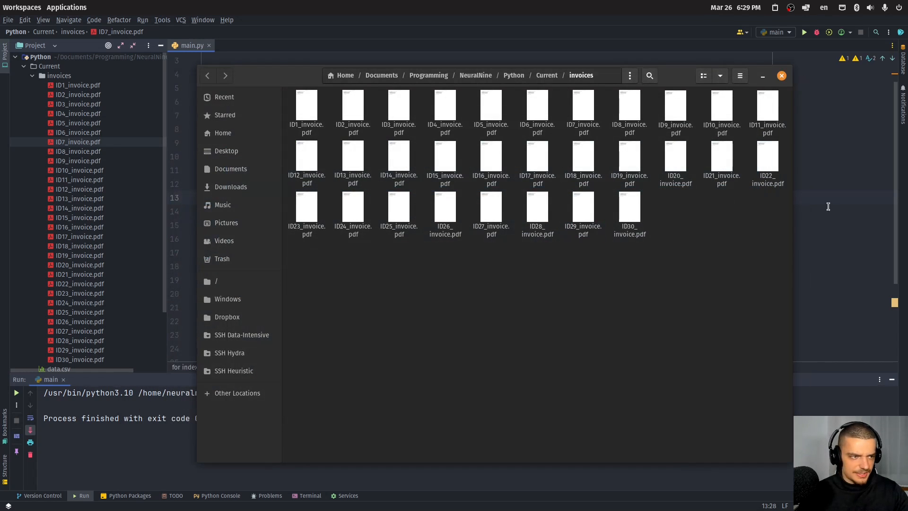
click(780, 75)
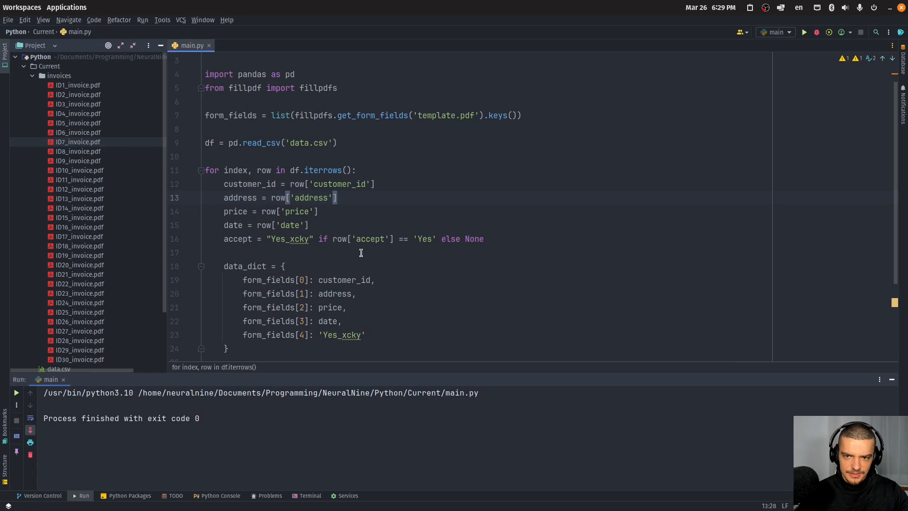
mouse_move(293, 232)
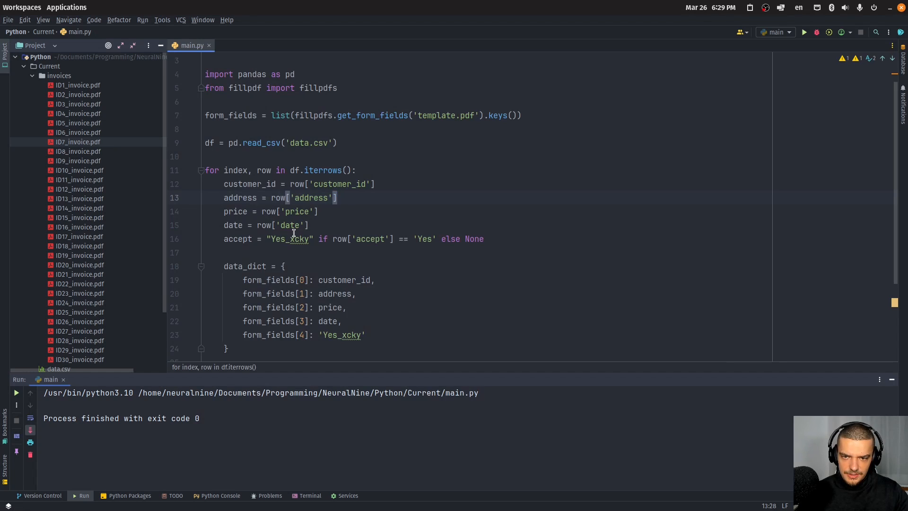
mouse_move(293, 225)
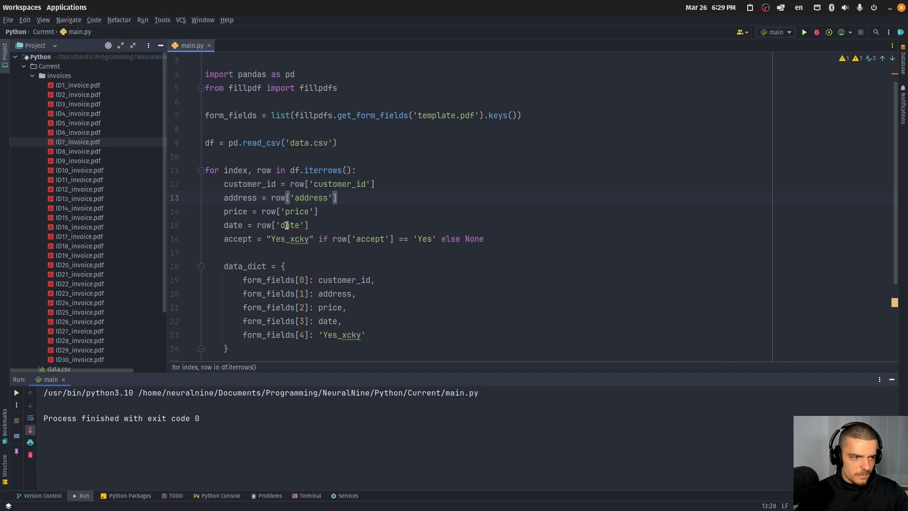
Map form_fields[4] to the per-row accept value and reopen the invoices folder.
scroll(down, 3)
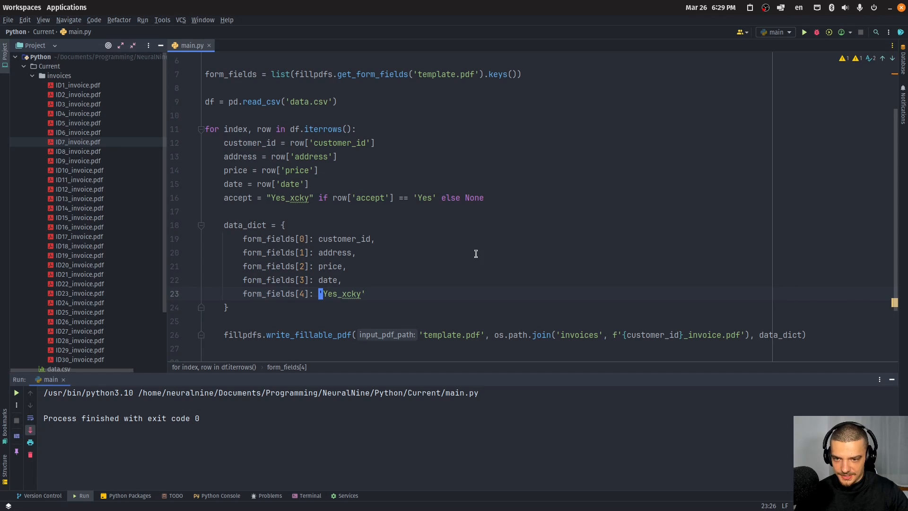
text(accept)
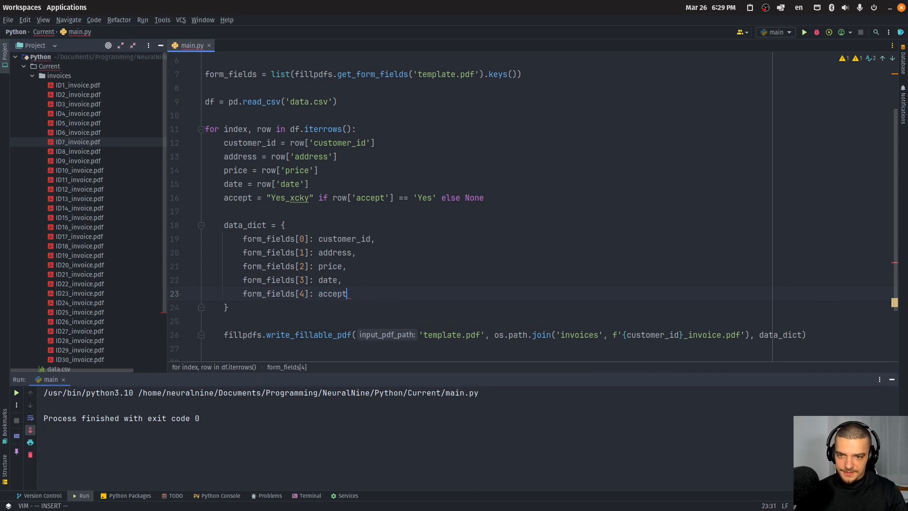
double_click(334, 293)
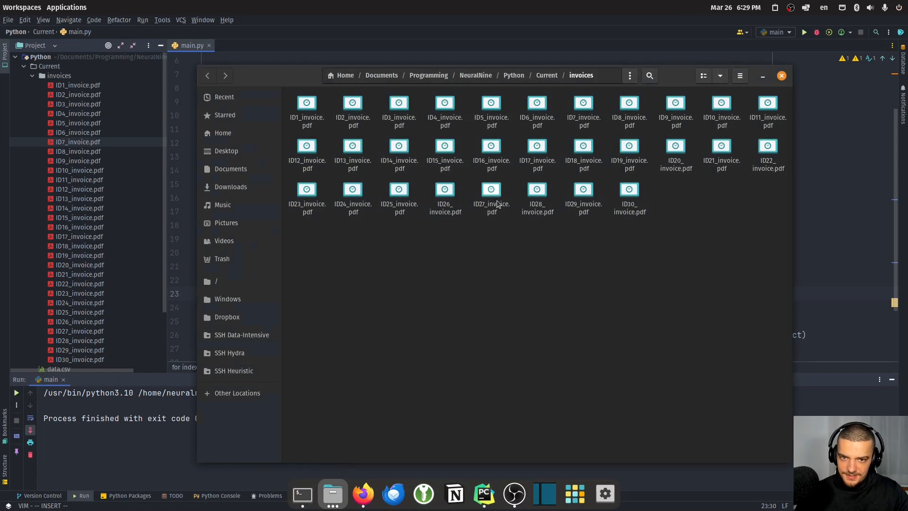
Check invoices ID28 and ID29 in Okular, toggling ID29's Accept Conditions box and discarding the change.
double_click(535, 195)
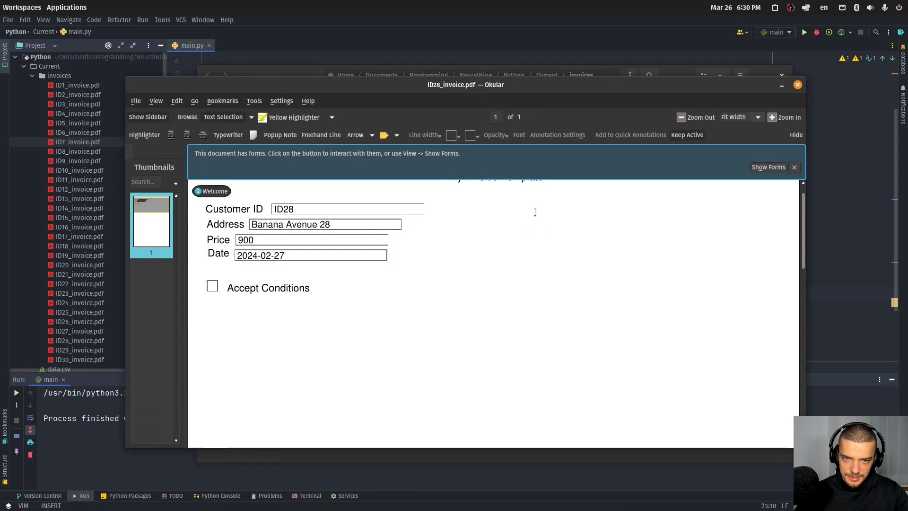
click(212, 286)
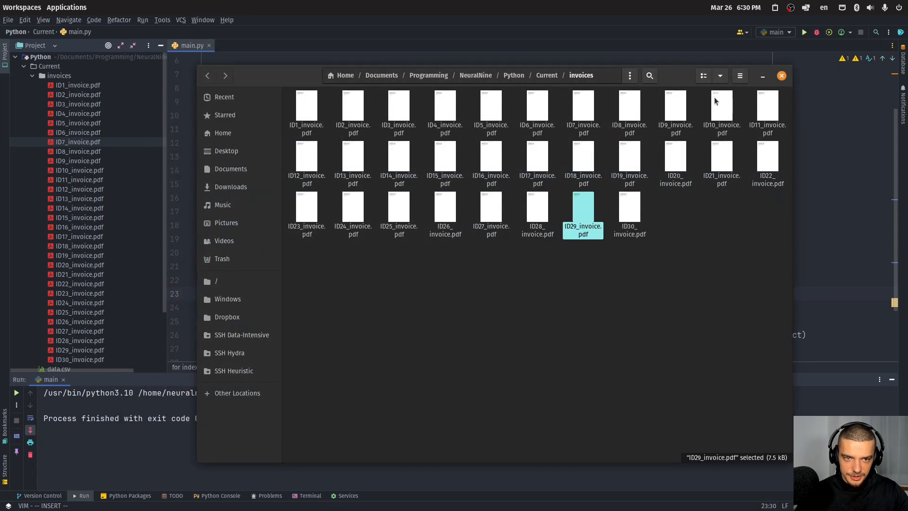
double_click(583, 214)
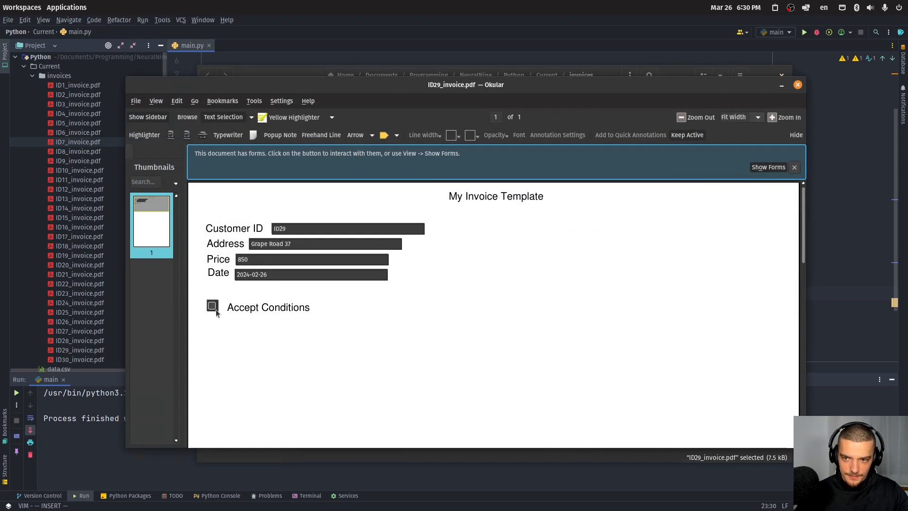
click(212, 305)
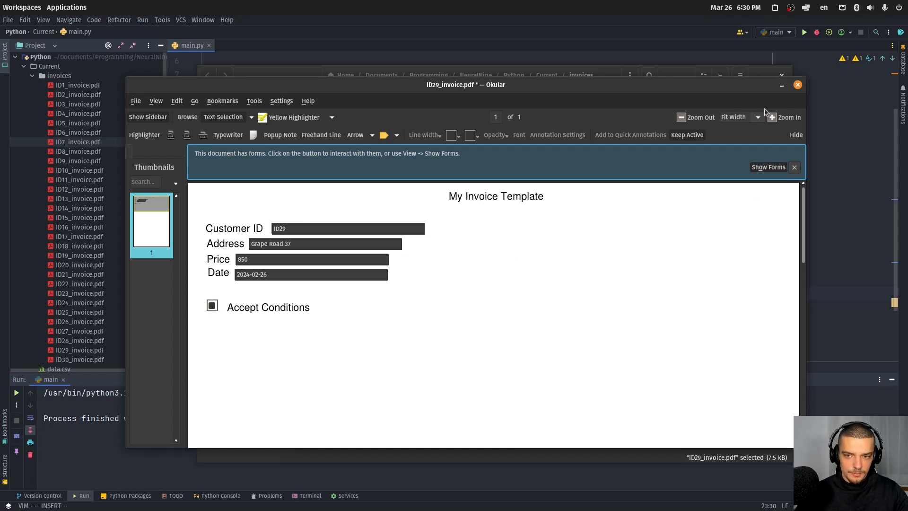
click(797, 85)
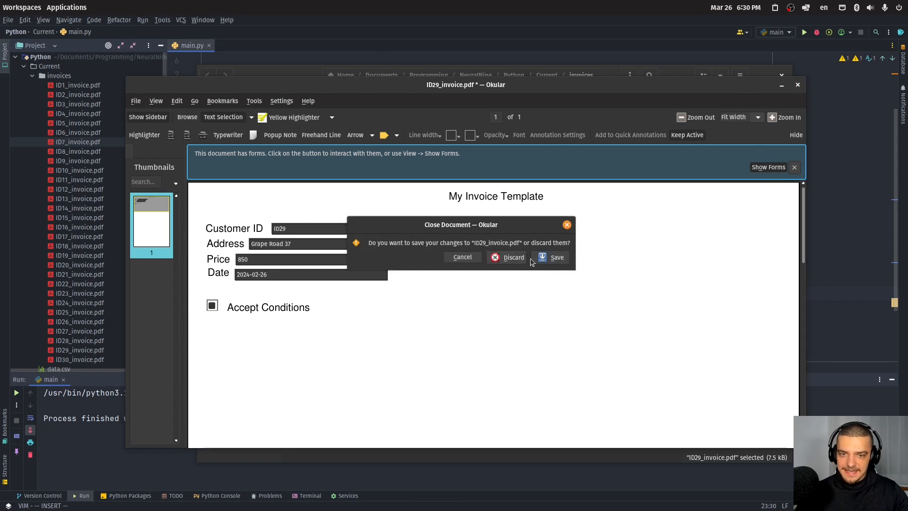
click(513, 257)
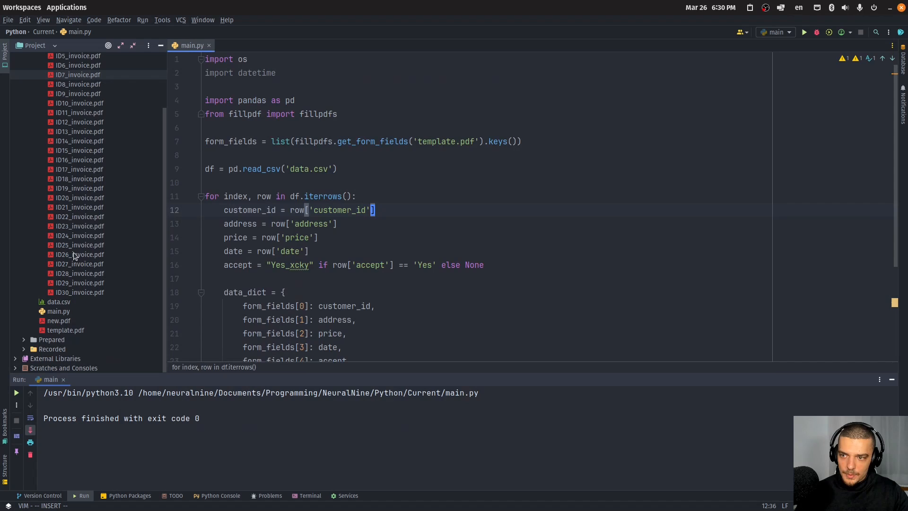